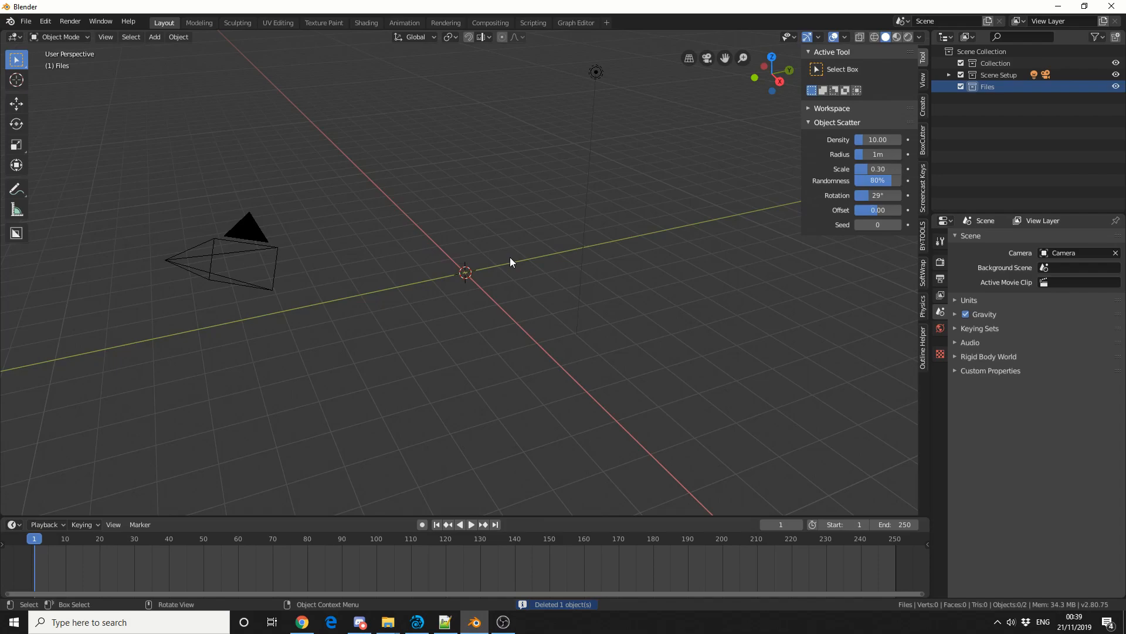
Step: Add a mesh plane at the origin and set its Size to 4 m in the operator panel
click(154, 37)
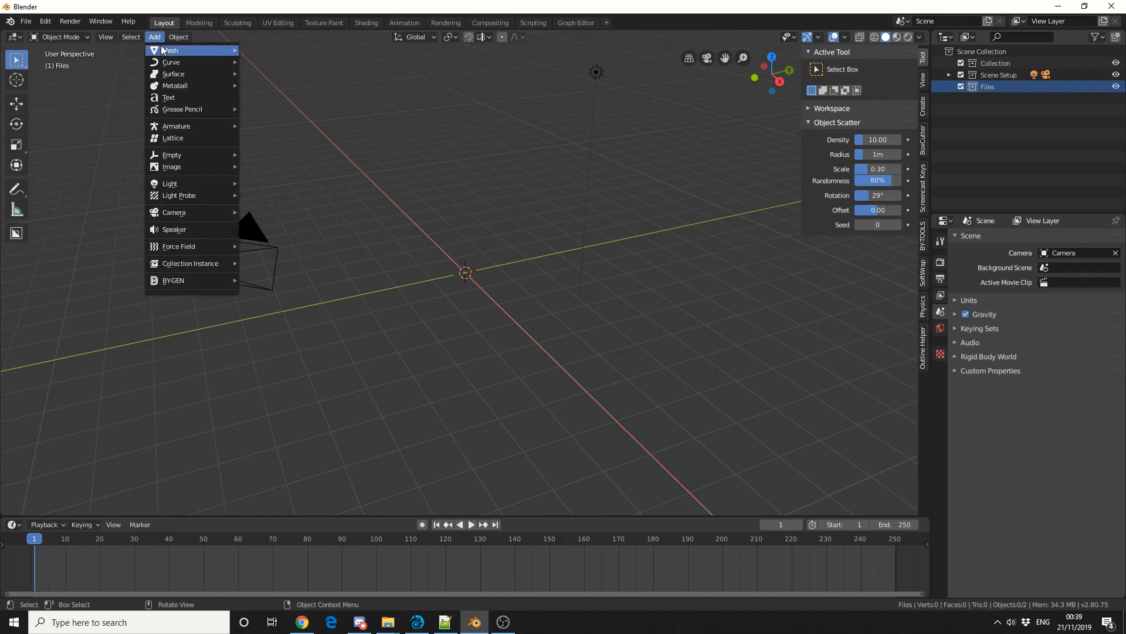
click(170, 50)
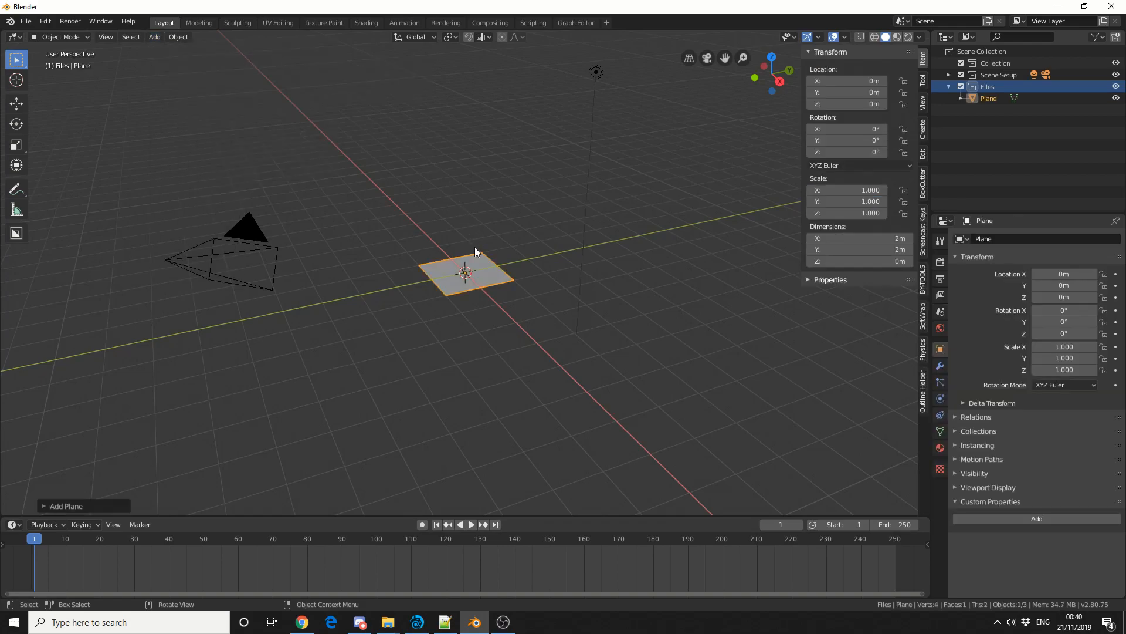
click(65, 506)
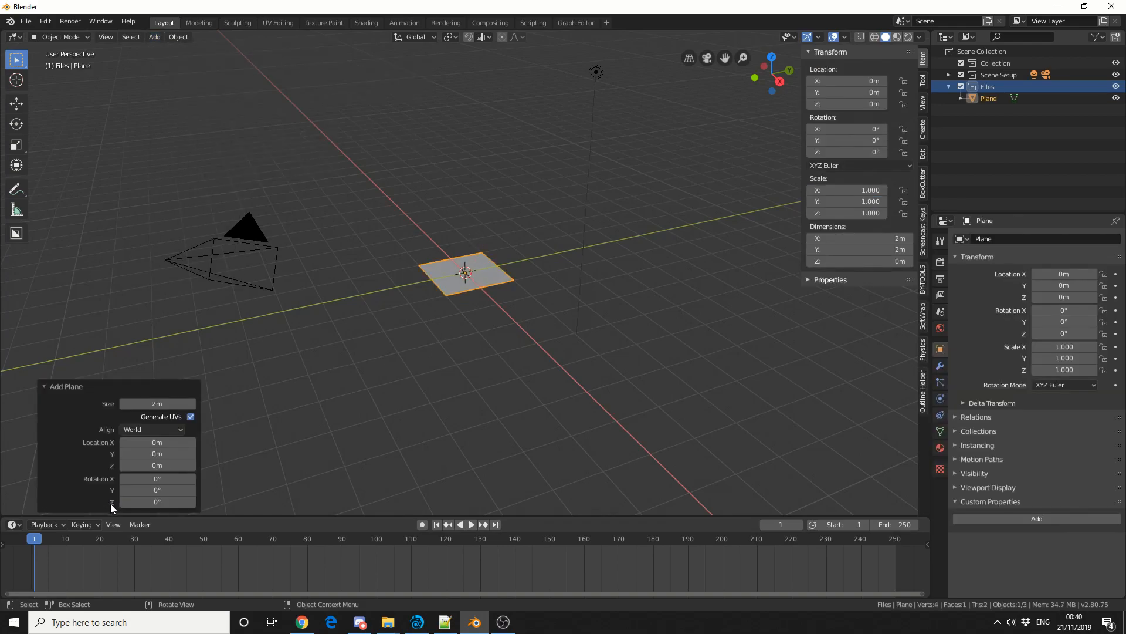
click(156, 402)
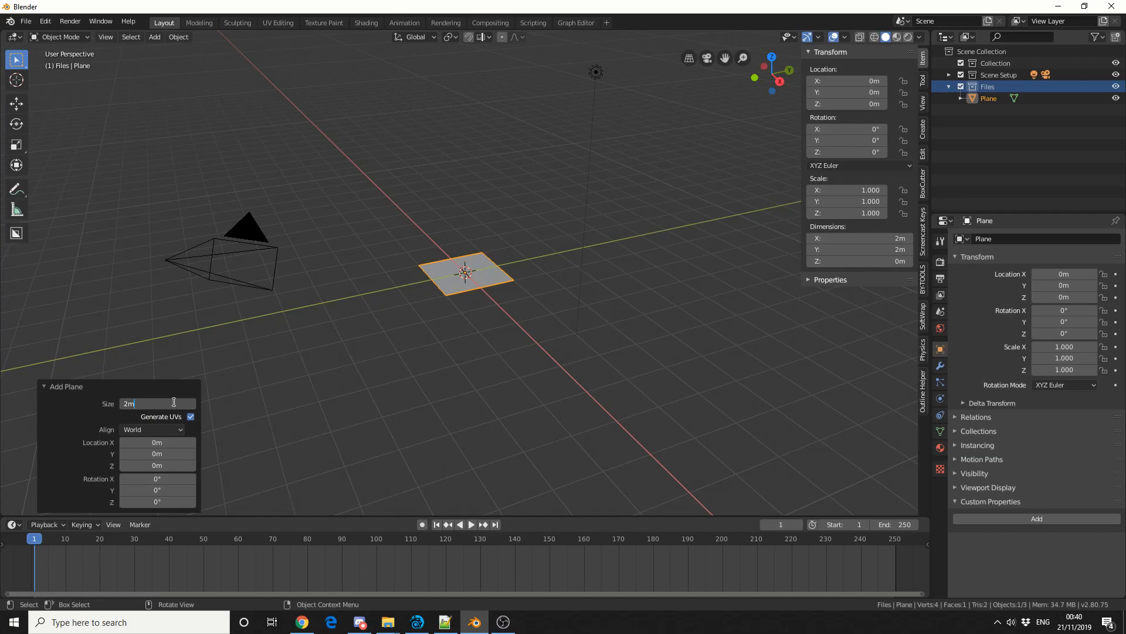
text(4)
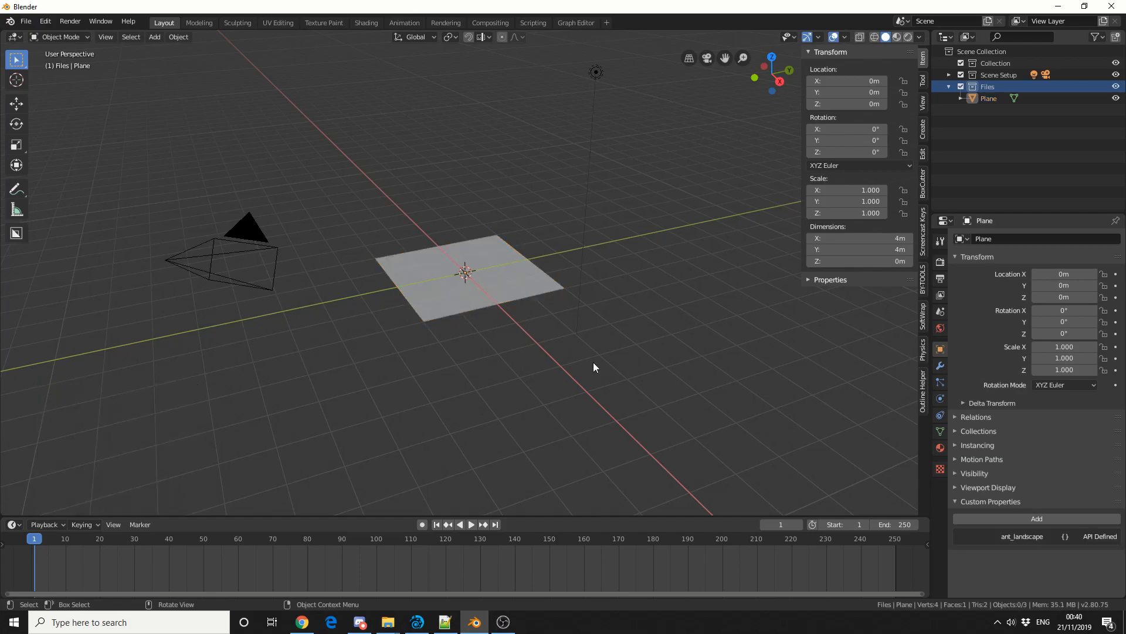
Step: In wireframe, give the plane a Subdivision Surface at 6 viewport levels and apply it
click(474, 277)
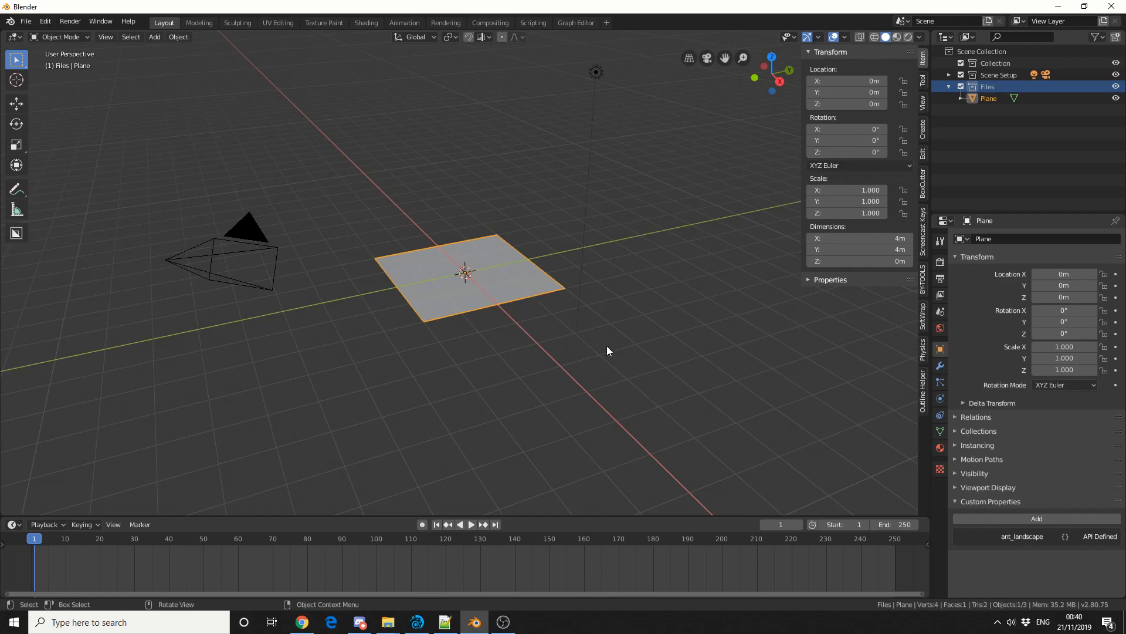
key(z)
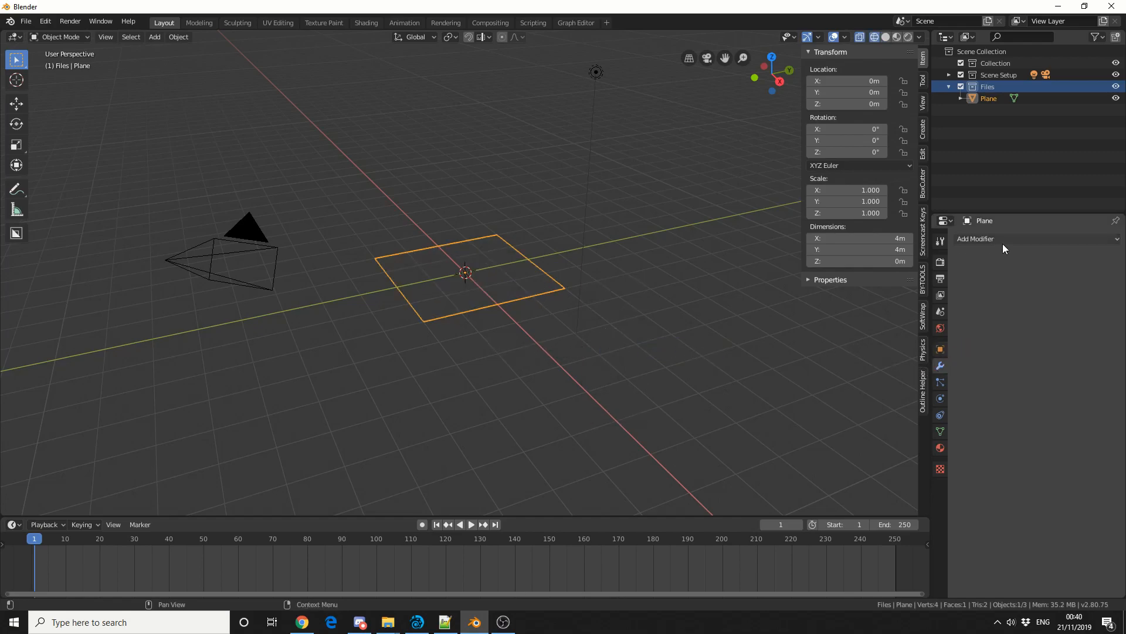
click(975, 238)
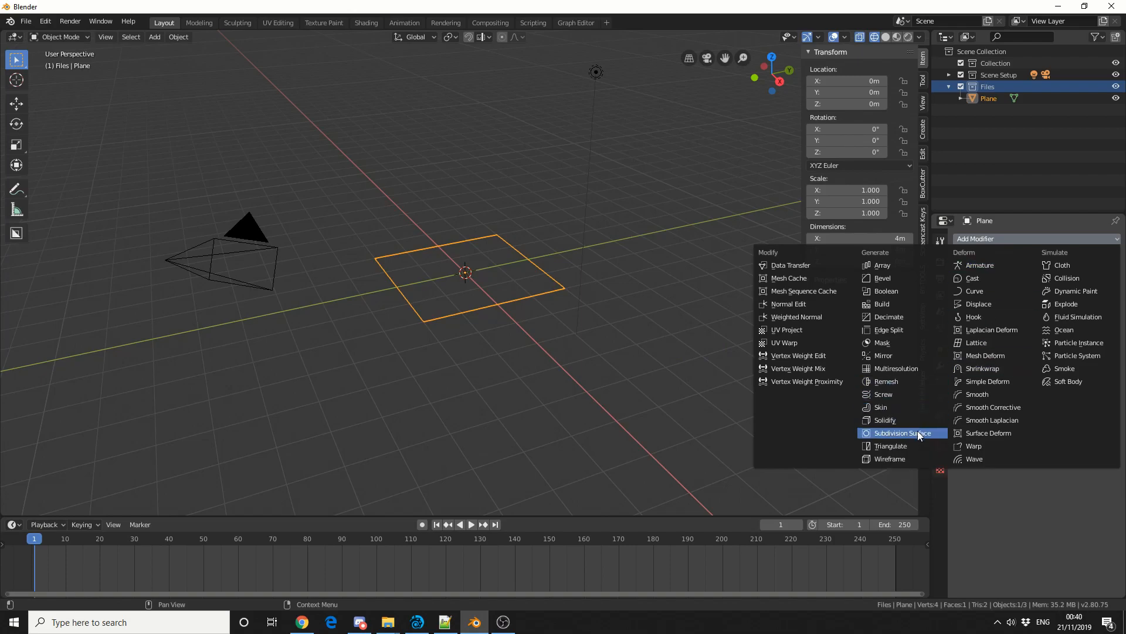
click(902, 433)
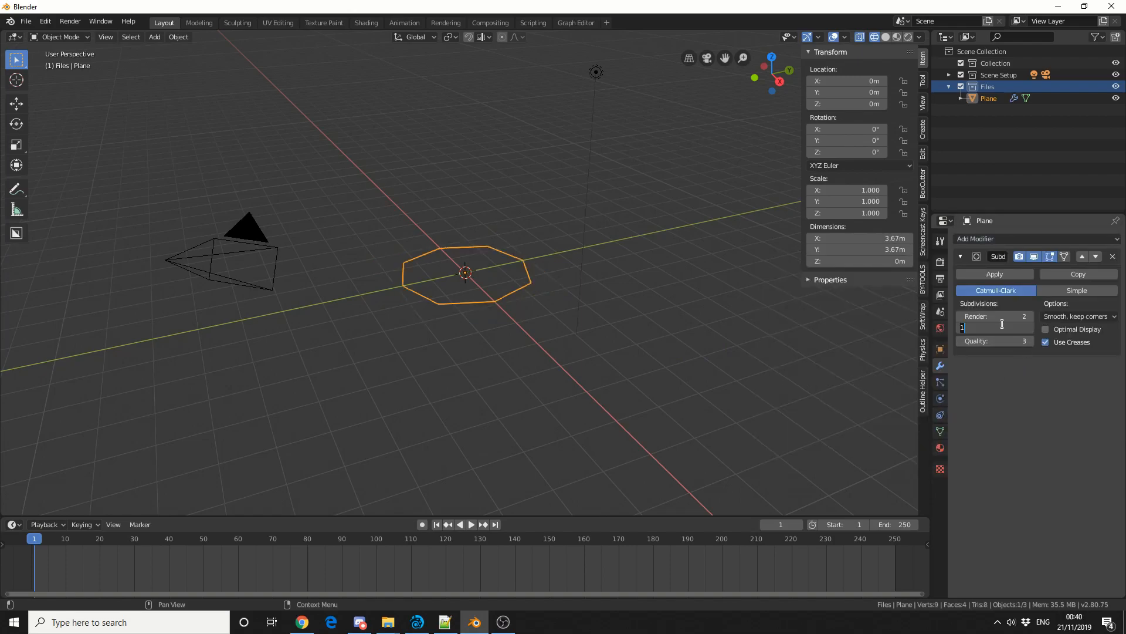
text(6)
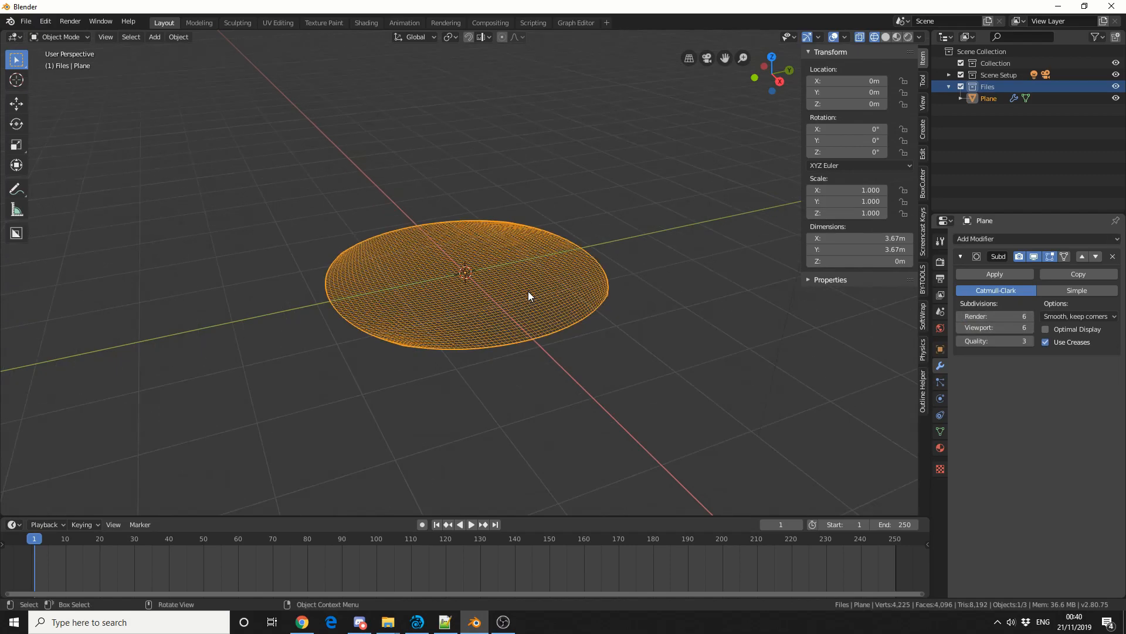
click(1077, 289)
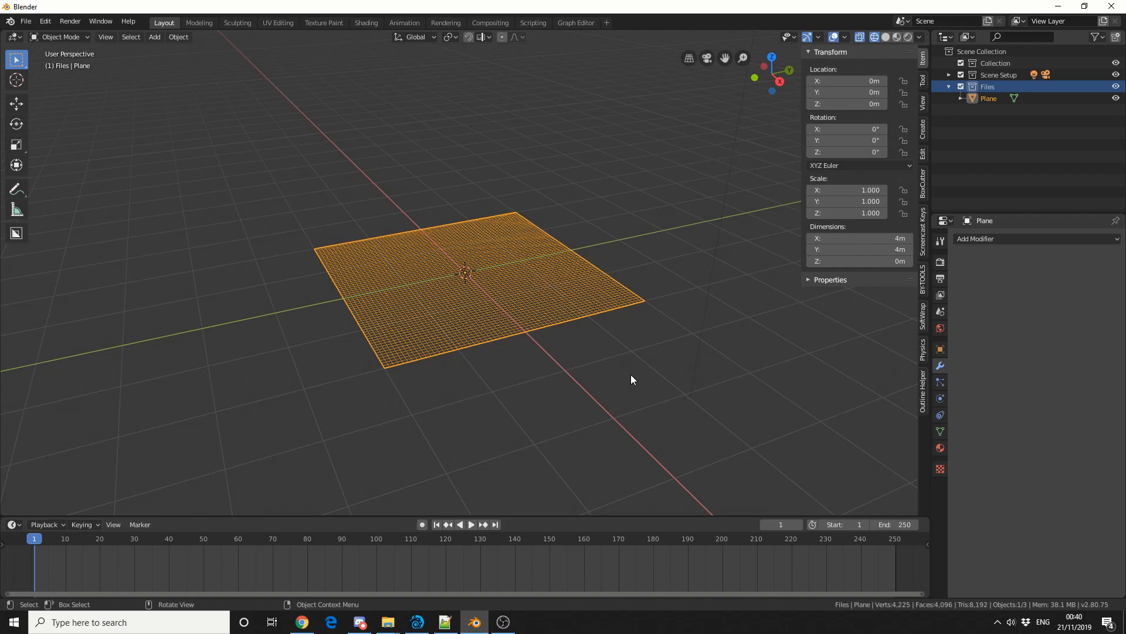
Step: Add a single-arrow empty at Z = 1 m, then add a second empty at the origin
click(153, 36)
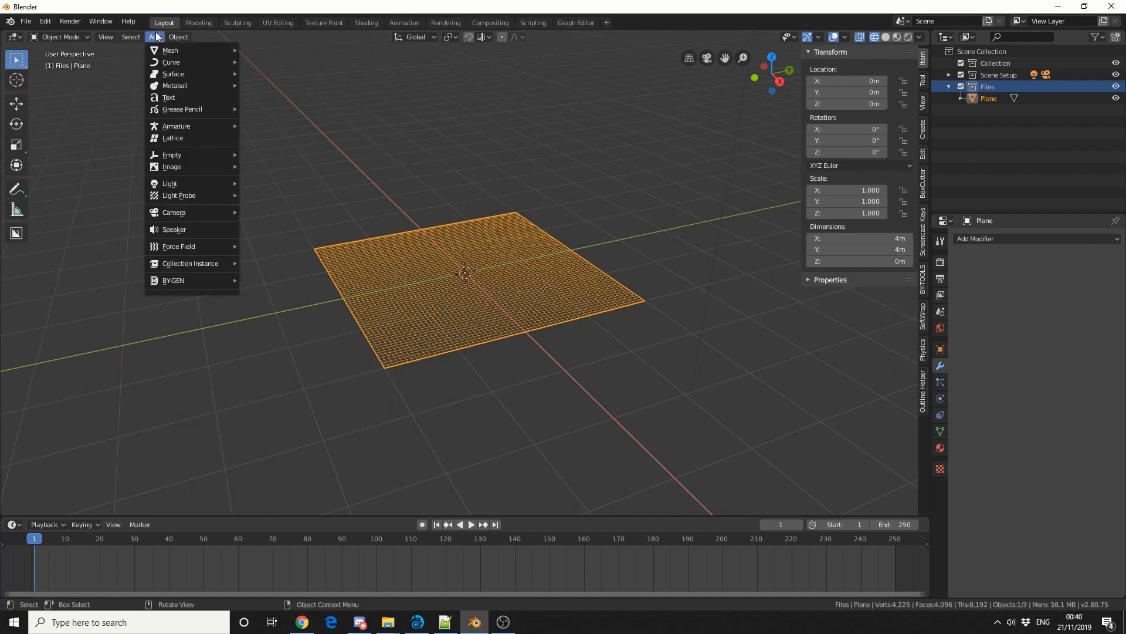
mouse_move(171, 155)
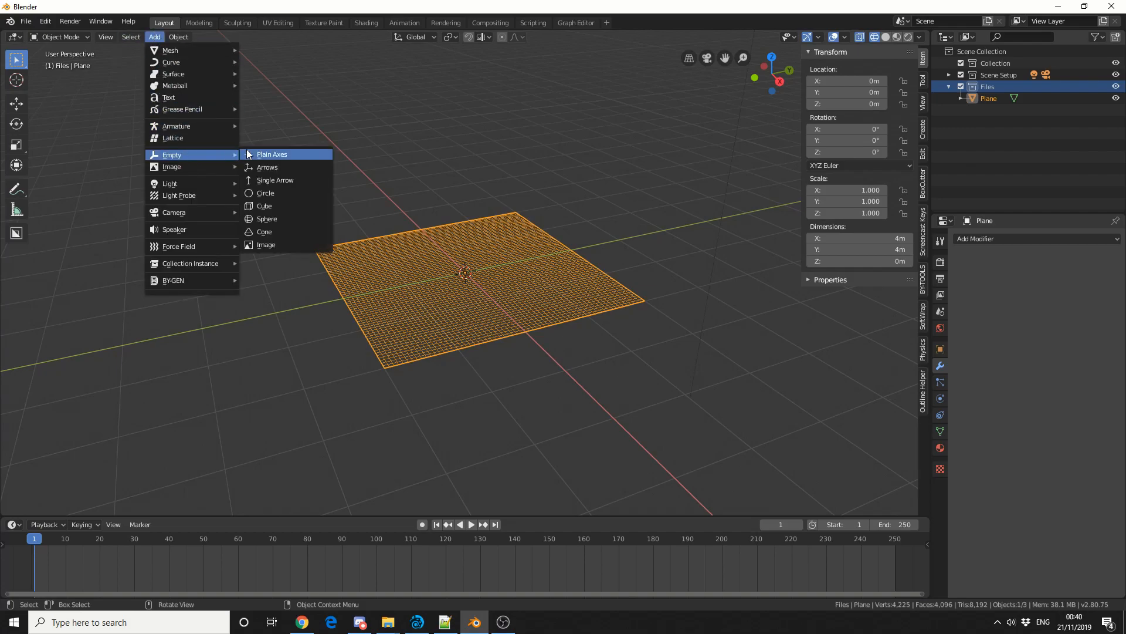
click(274, 180)
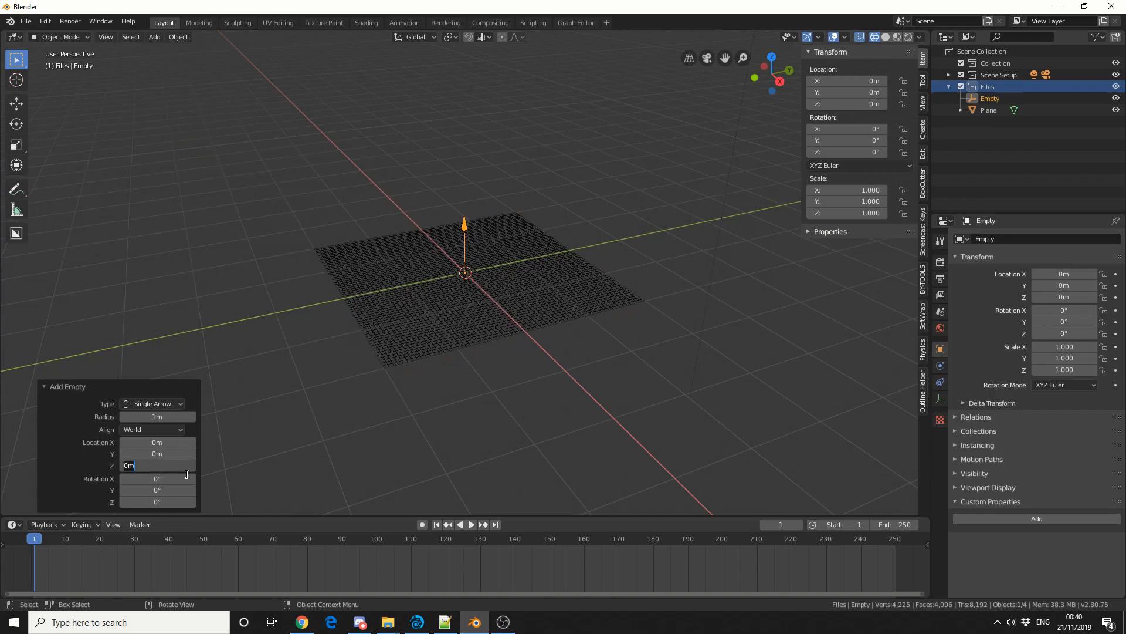
text(1m)
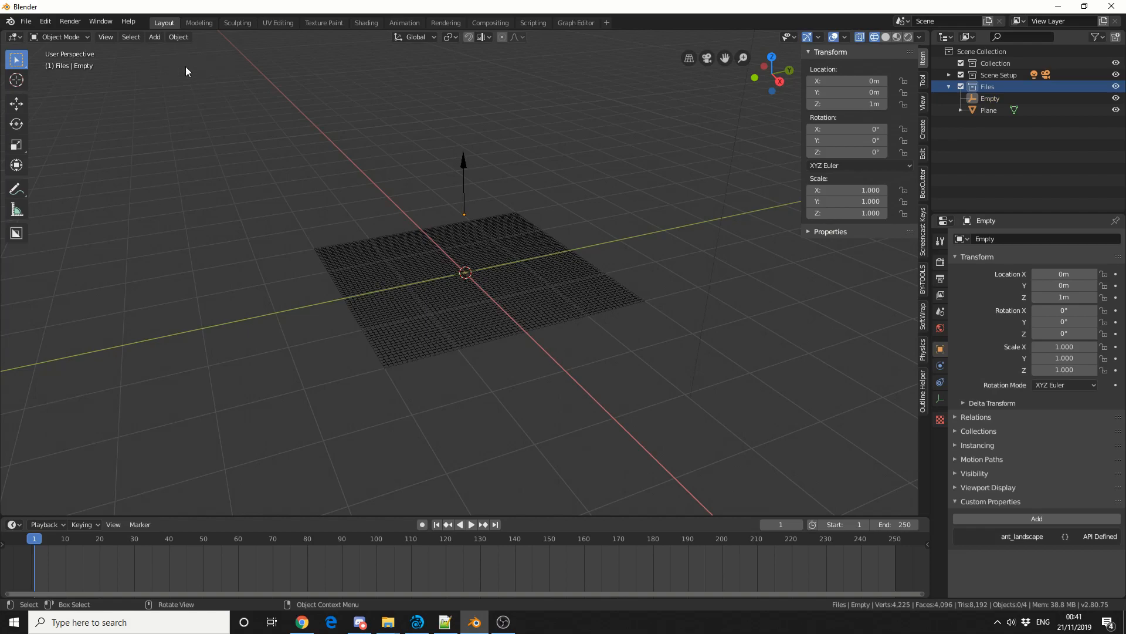
click(154, 36)
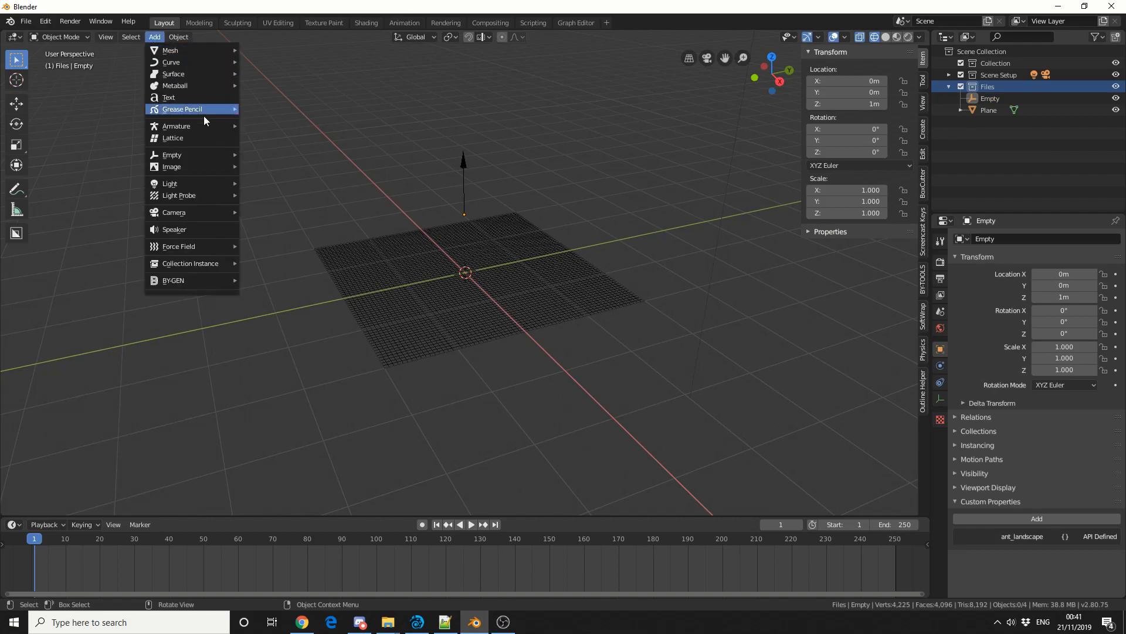
mouse_move(171, 155)
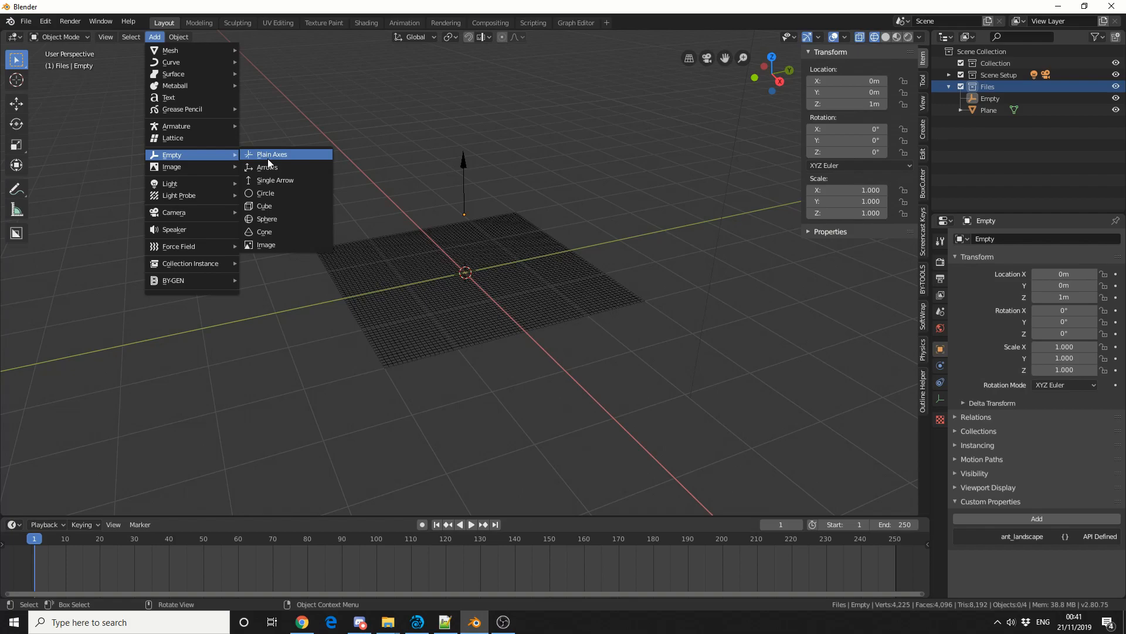
click(271, 154)
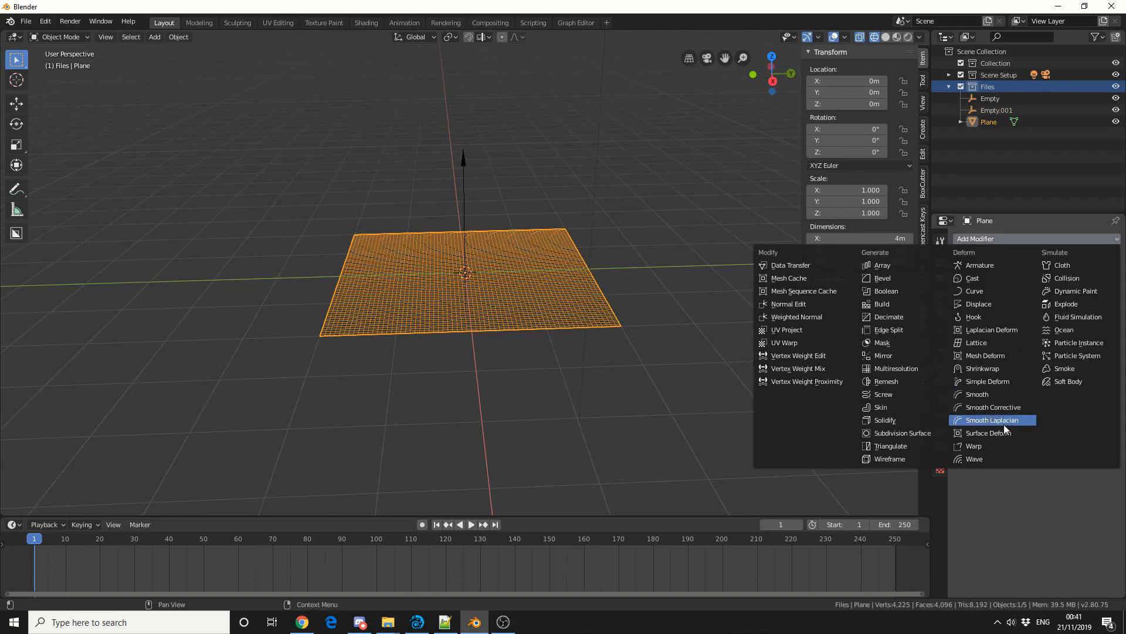
Step: Add a Warp modifier to the plane and rename the empties Top and Base in the Outliner
click(974, 446)
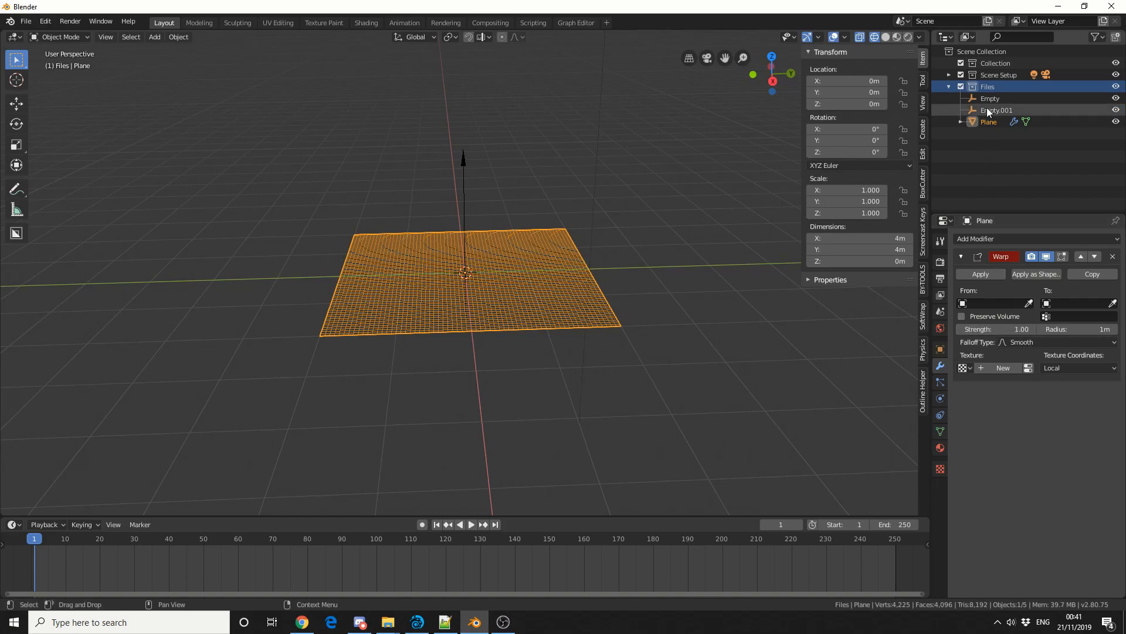
click(991, 99)
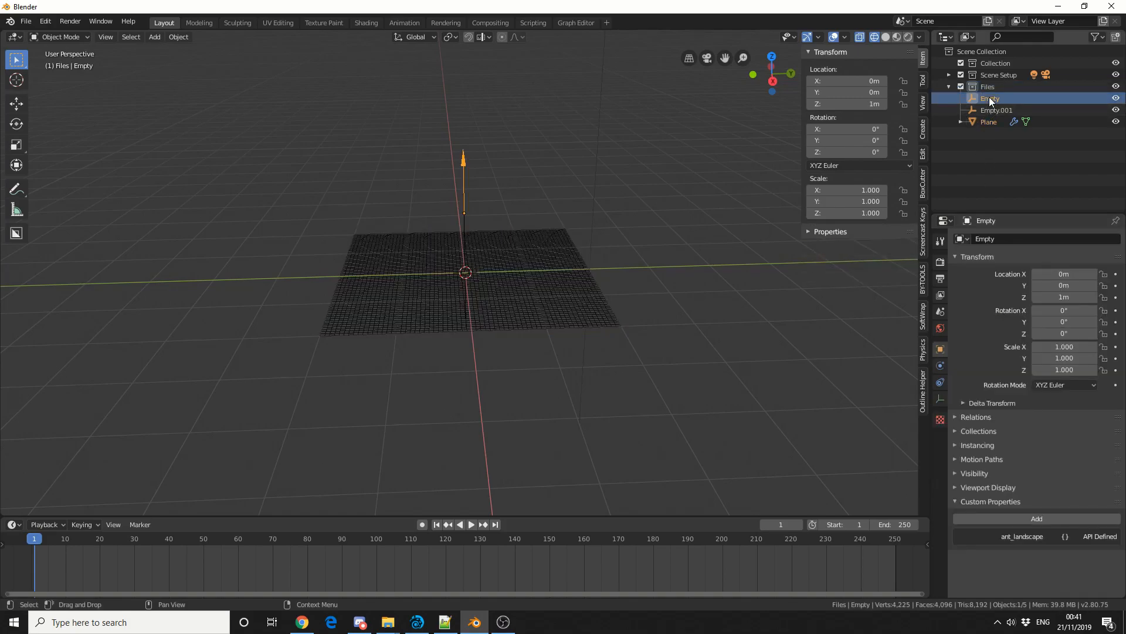
double_click(990, 97)
text(Top)
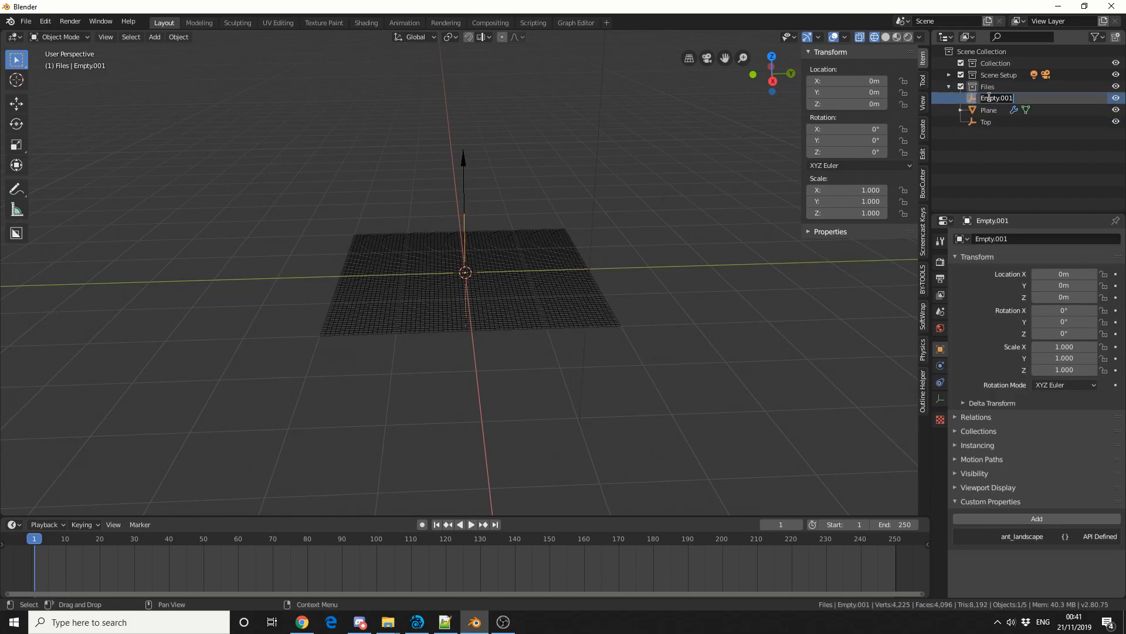
text(Base)
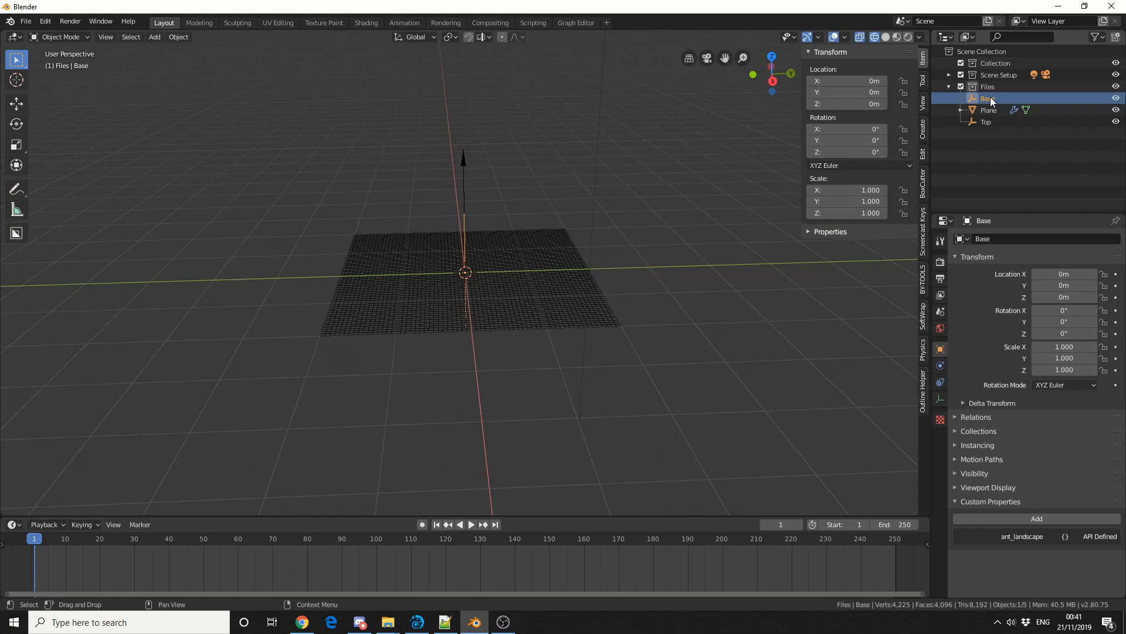
Step: Set Top as the warp destination, raise Top, and widen the Warp radius to 1.9 m for a broad dome
click(989, 111)
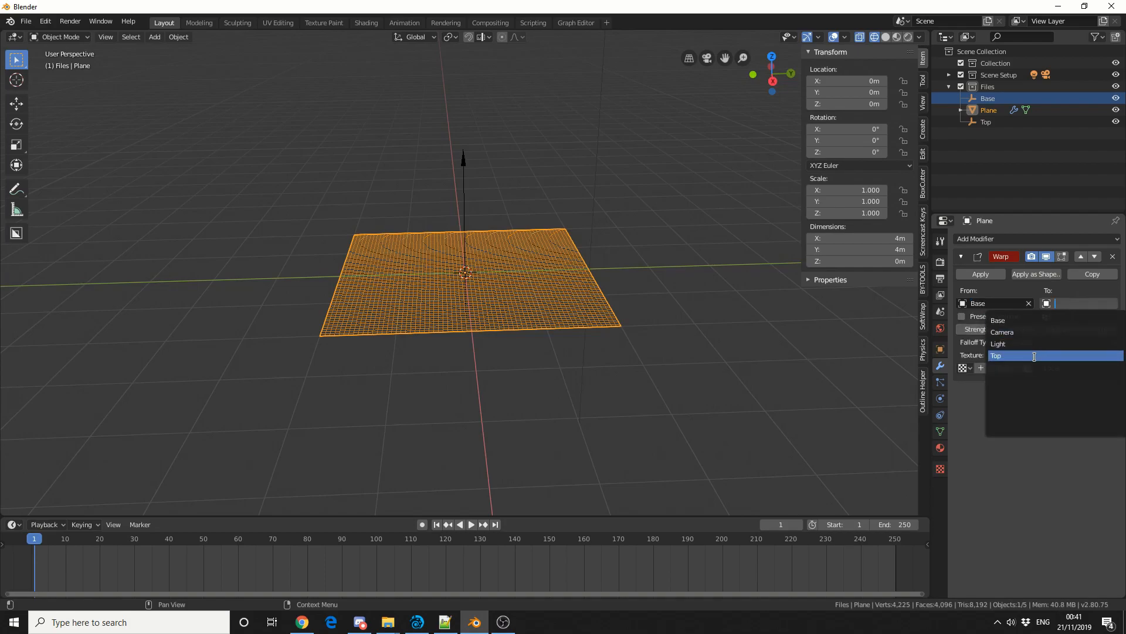
click(996, 354)
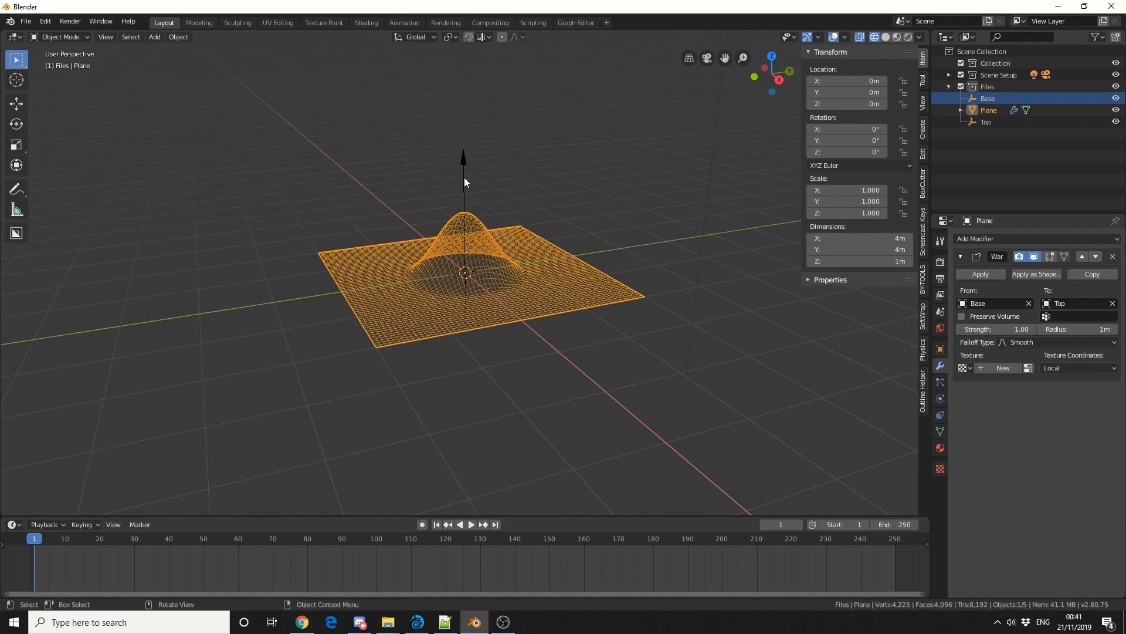
click(987, 121)
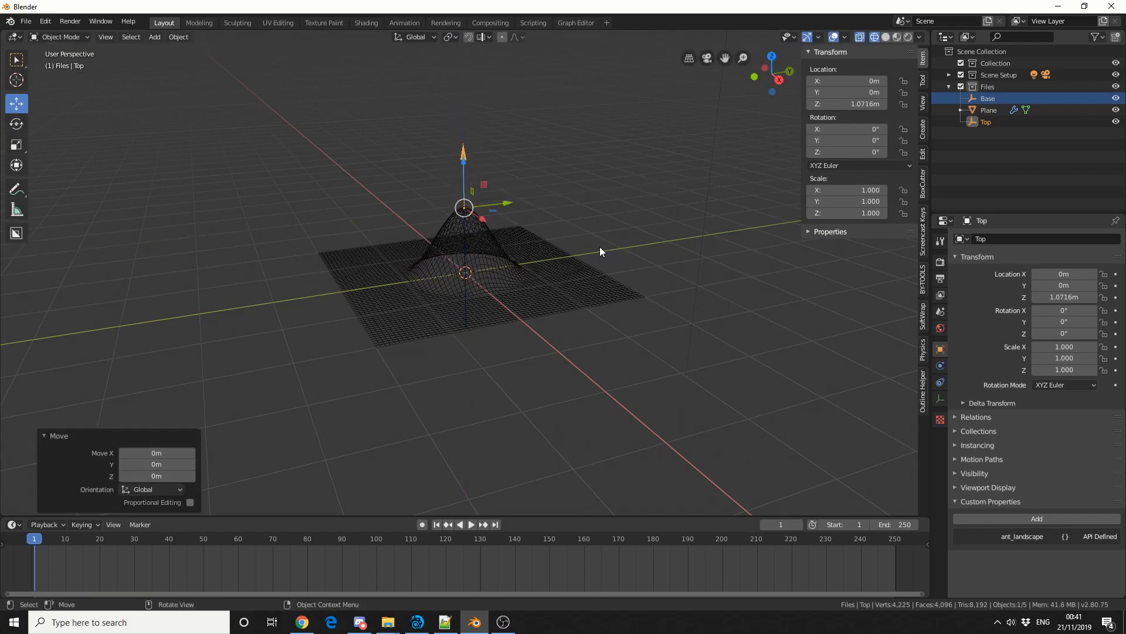
mouse_move(575, 299)
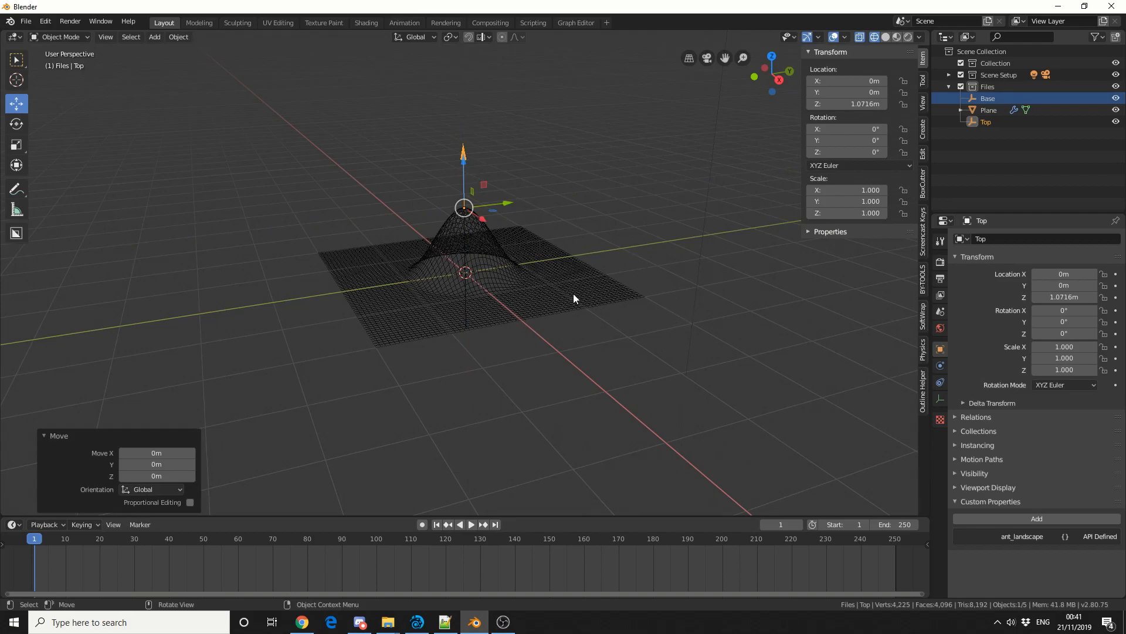
click(988, 110)
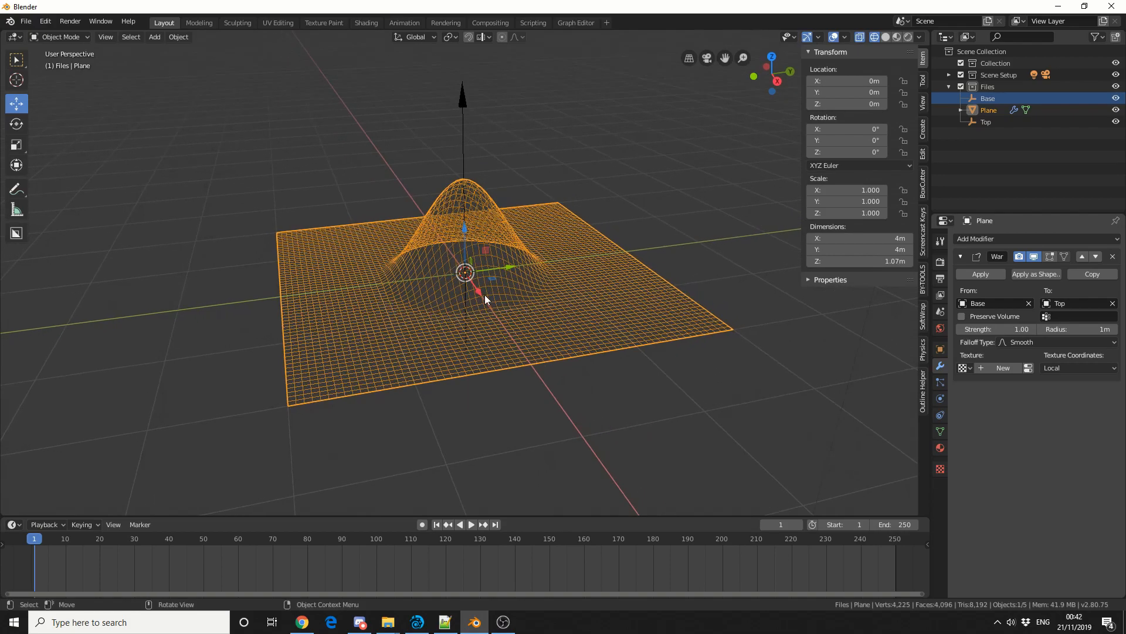
mouse_move(529, 283)
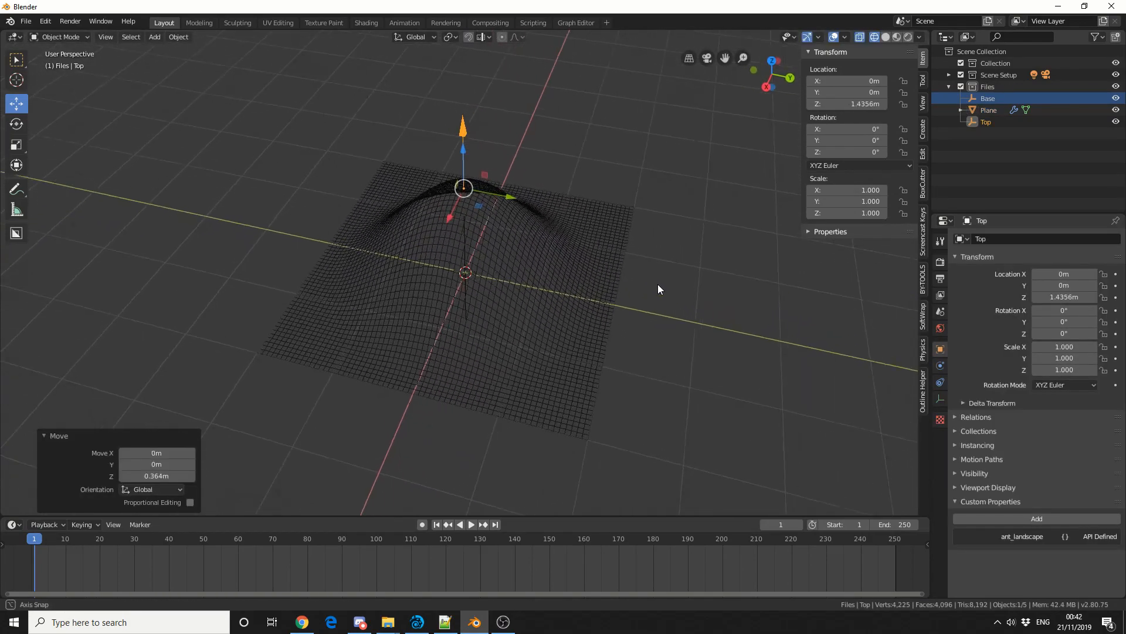
drag(657, 289, 537, 247)
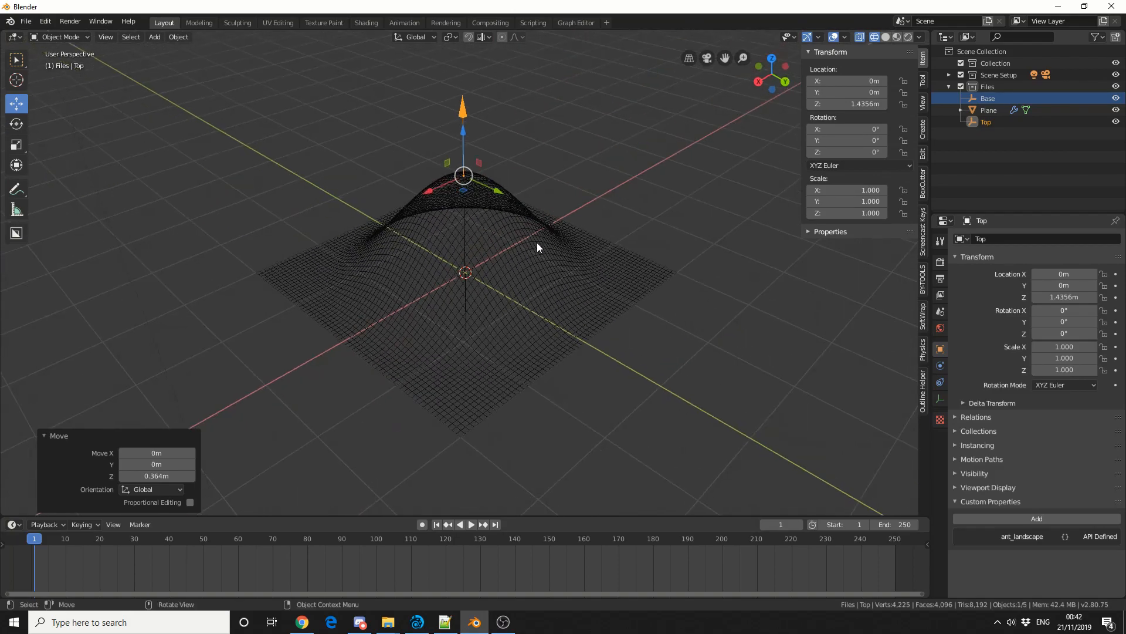
click(989, 111)
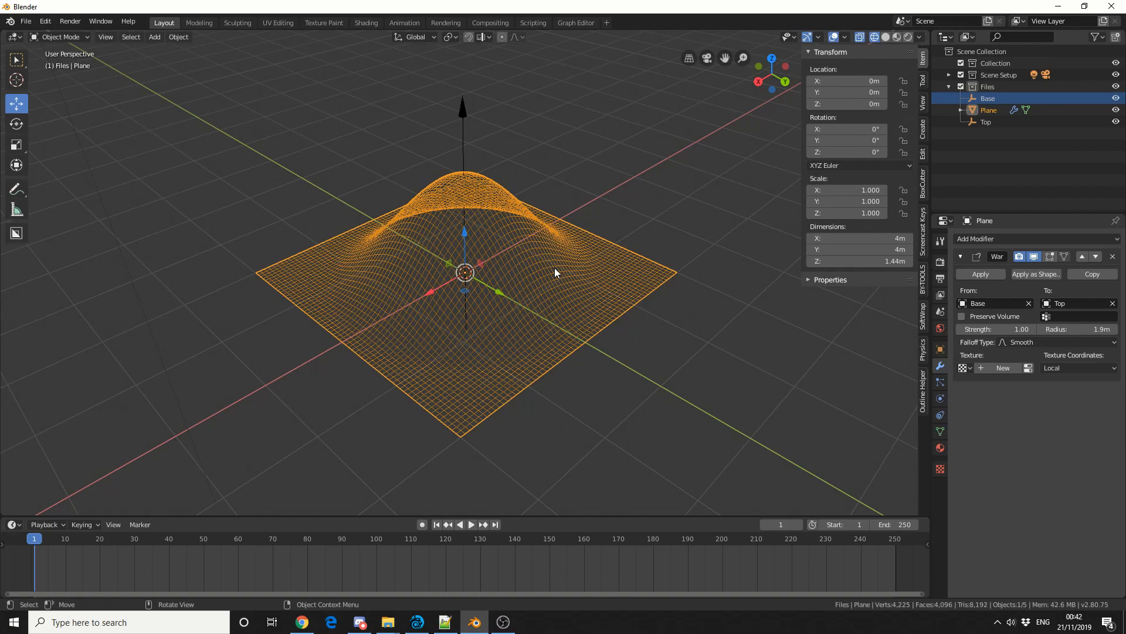
mouse_move(1016, 341)
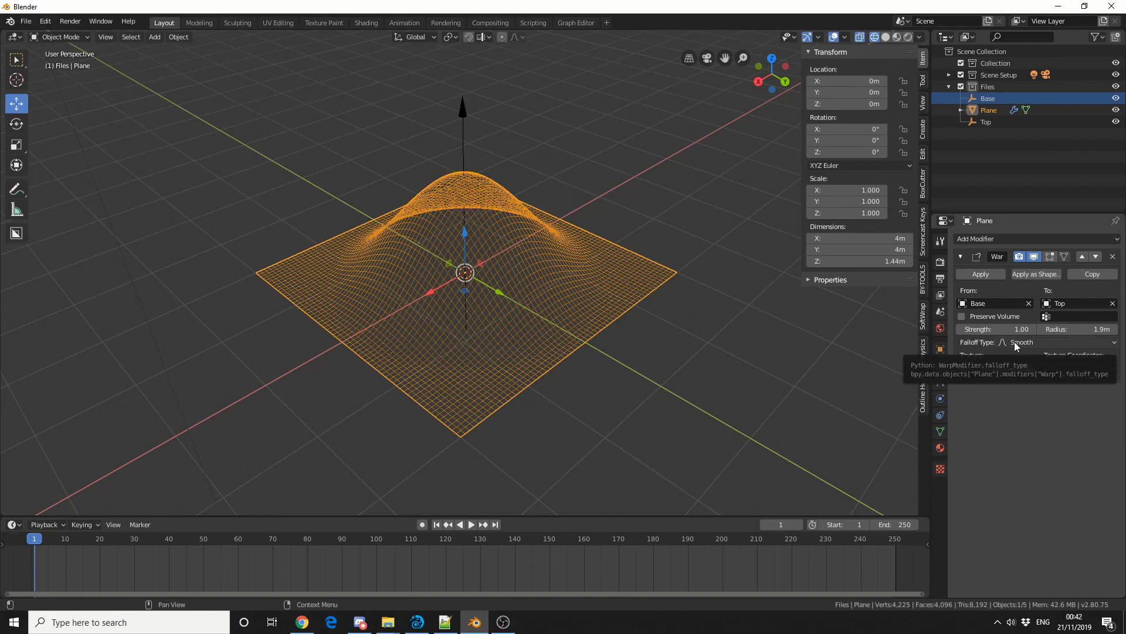
Step: Cycle the Warp falloff through Sphere and Root to Sharp, leaving a low pointed peak
drag(1001, 329, 934, 329)
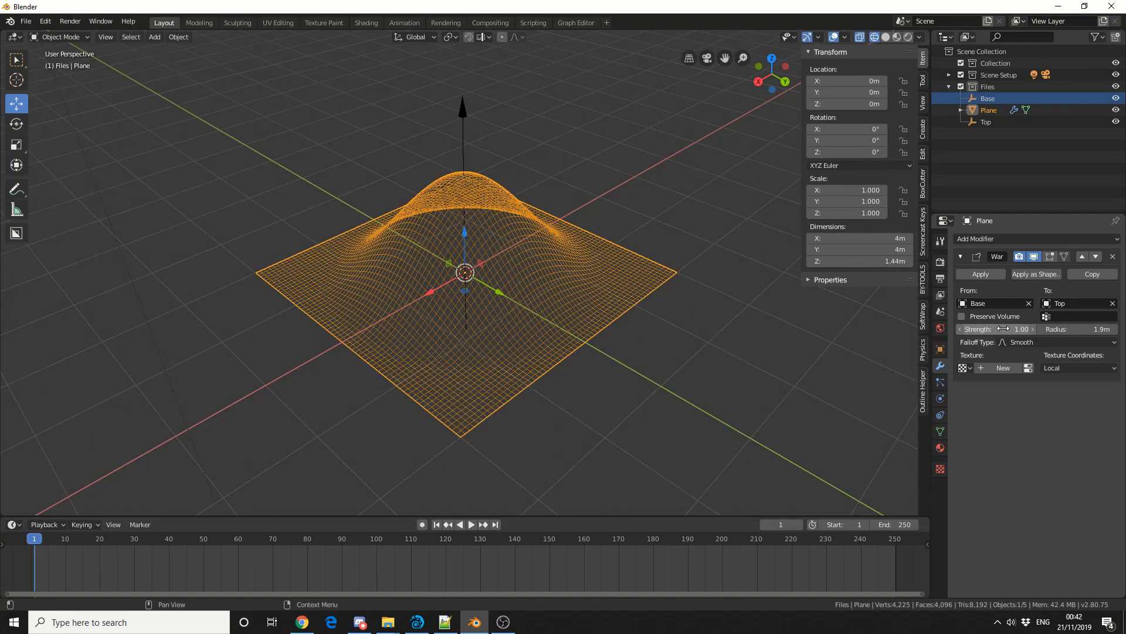
click(1056, 341)
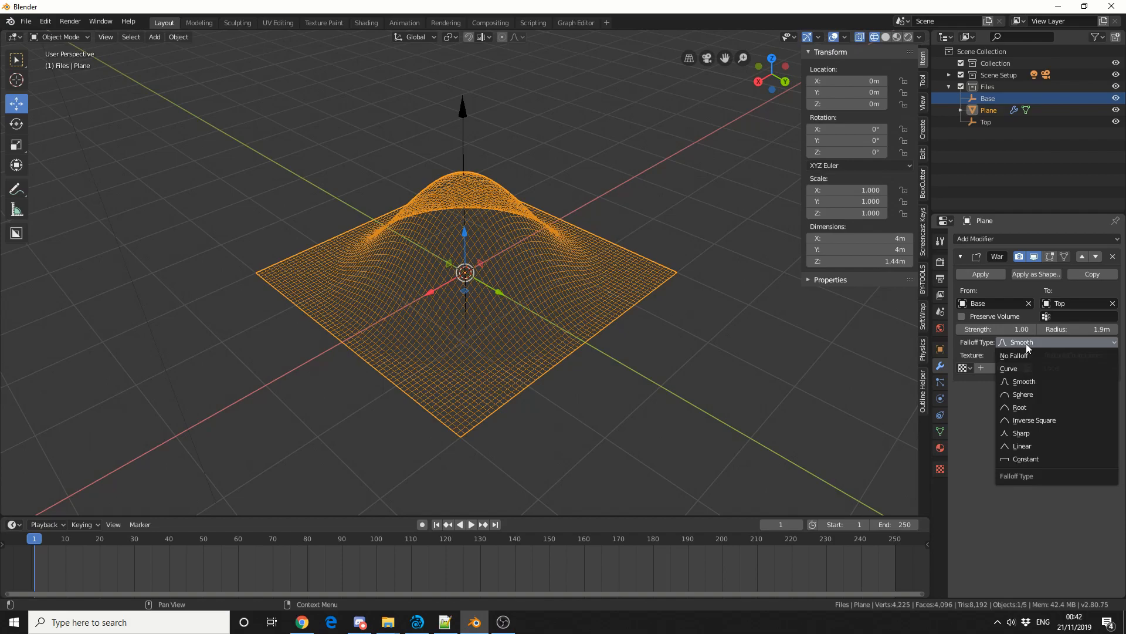
click(1022, 394)
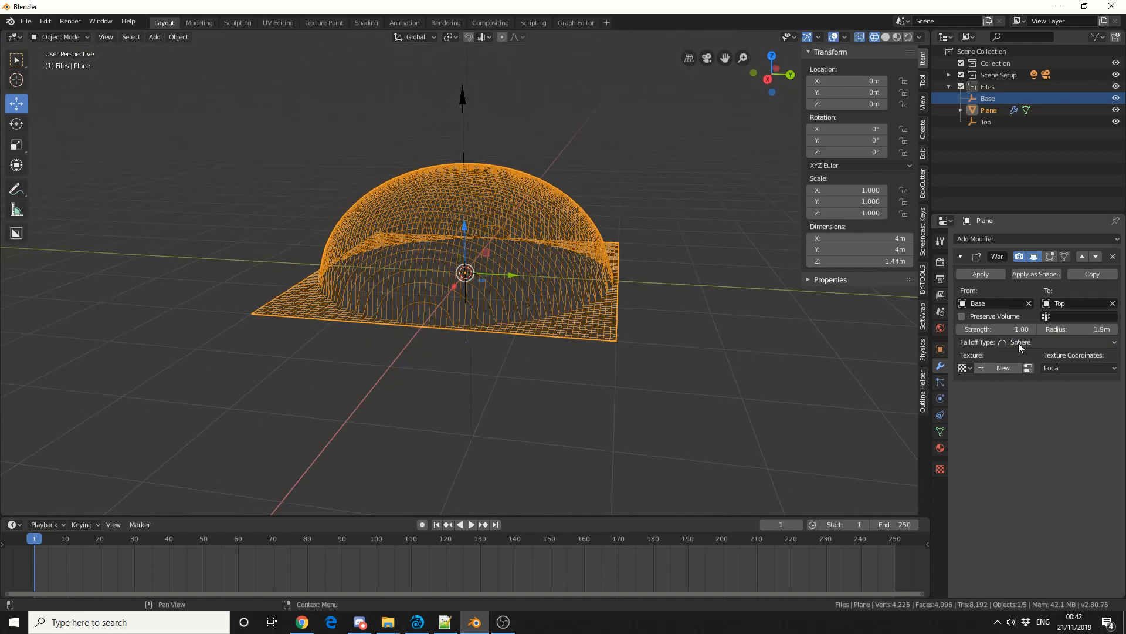
click(1049, 341)
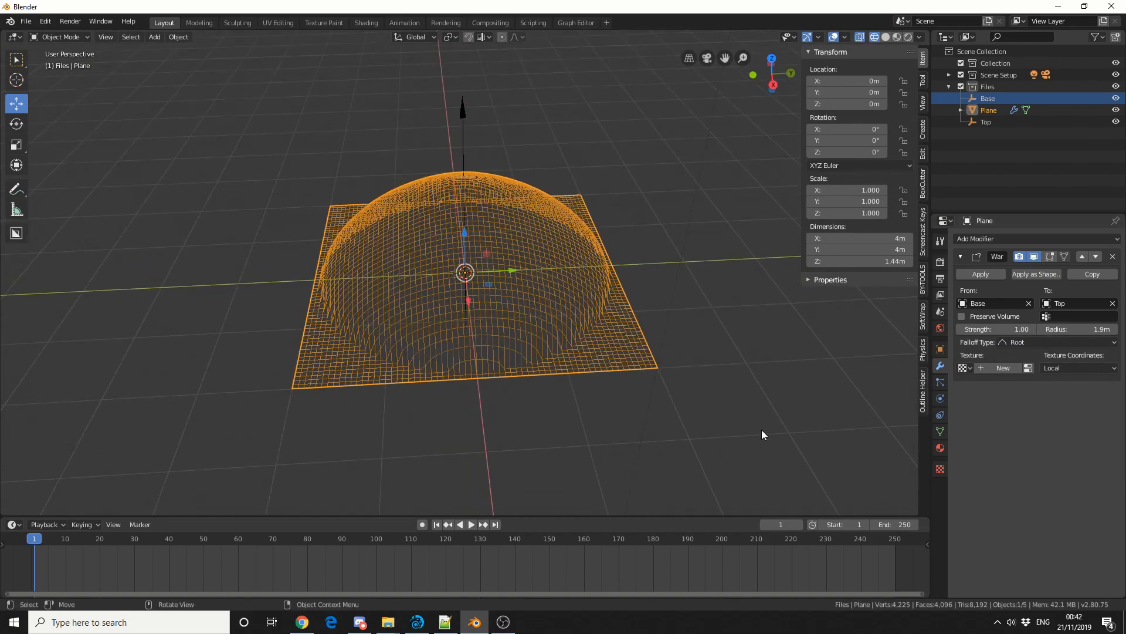
click(1055, 342)
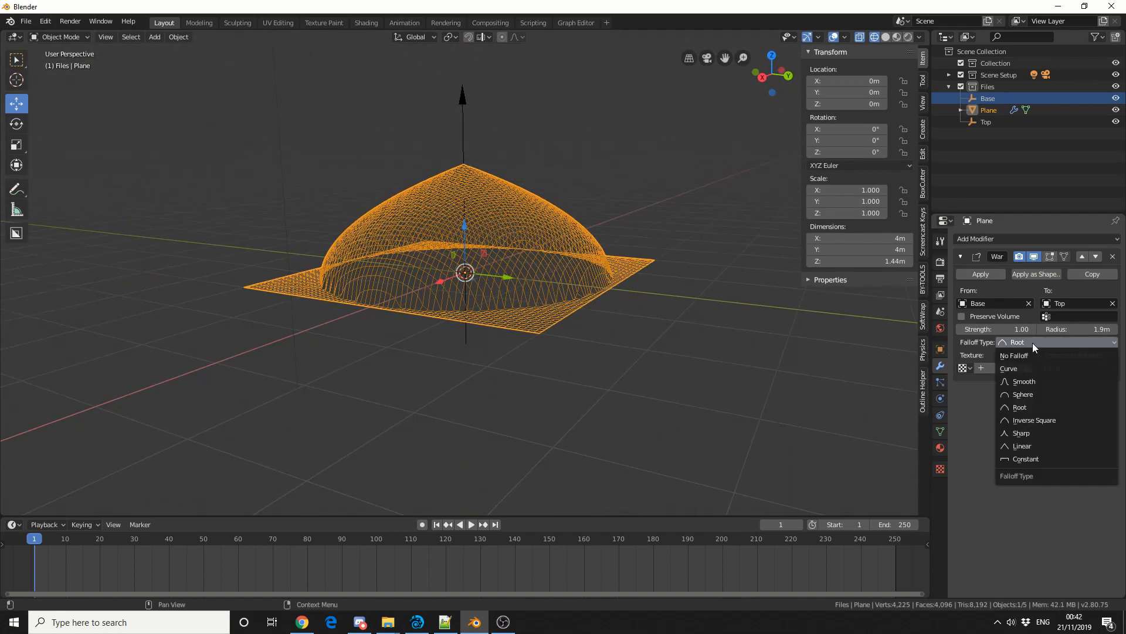
click(1019, 433)
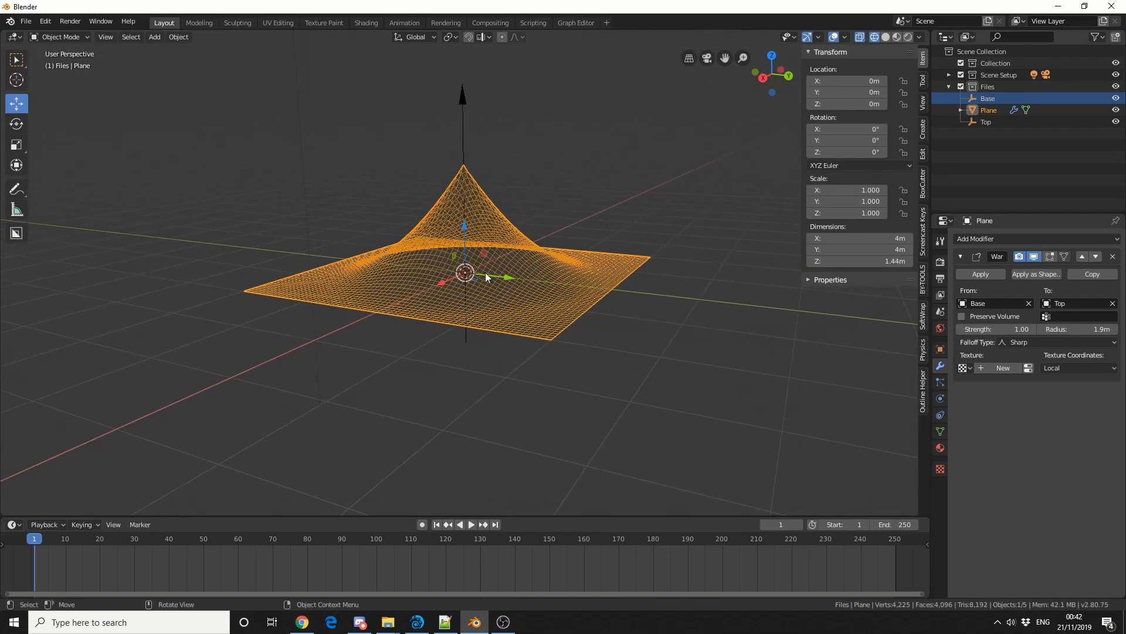
mouse_move(462, 133)
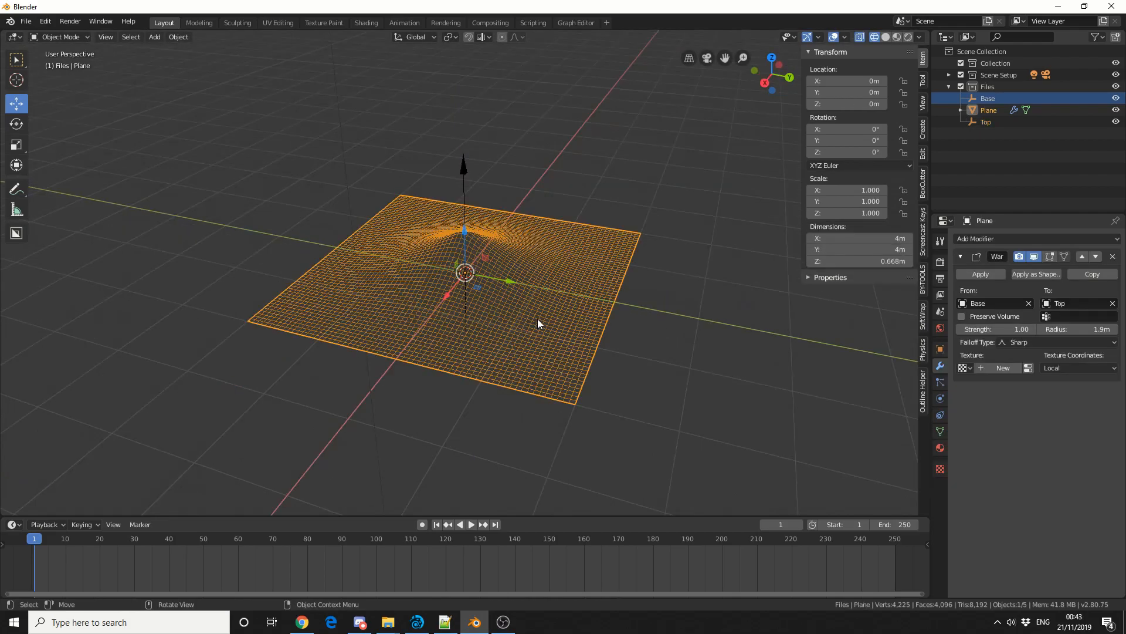
Step: Set falloff to Smooth and give the warp a new texture of type Distorted Noise
click(1042, 341)
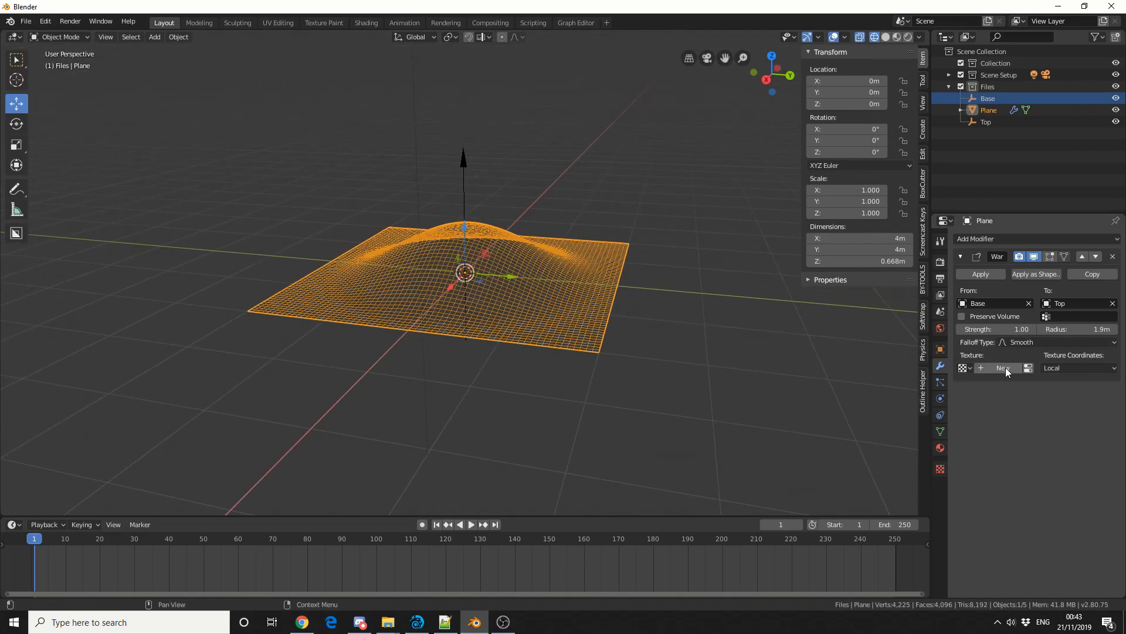
mouse_move(1001, 367)
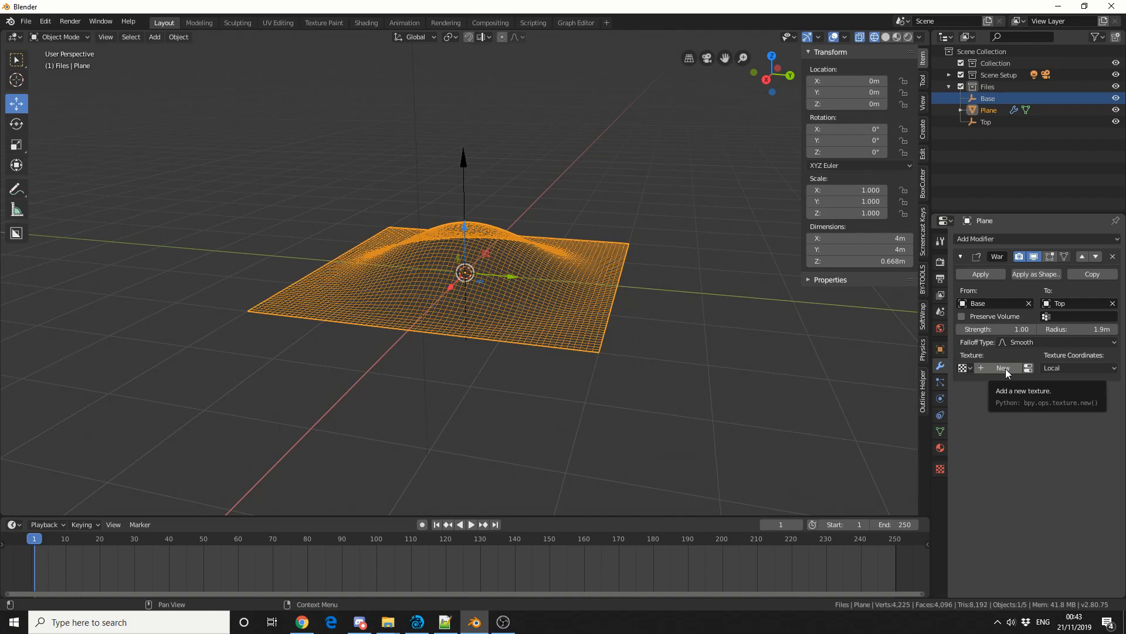
click(1003, 367)
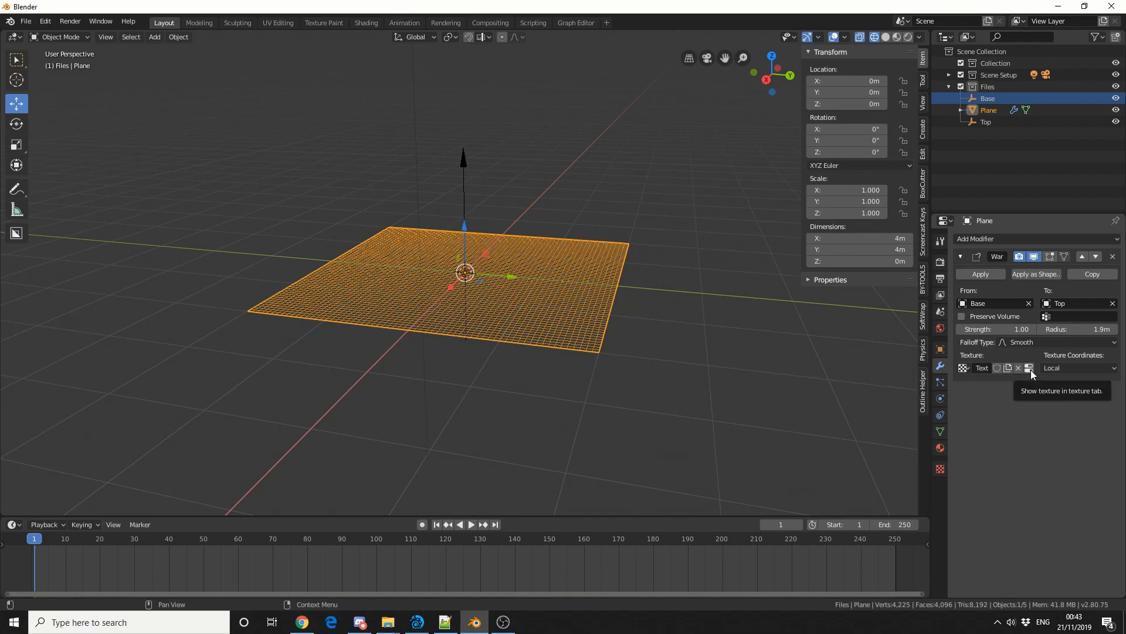
click(1029, 367)
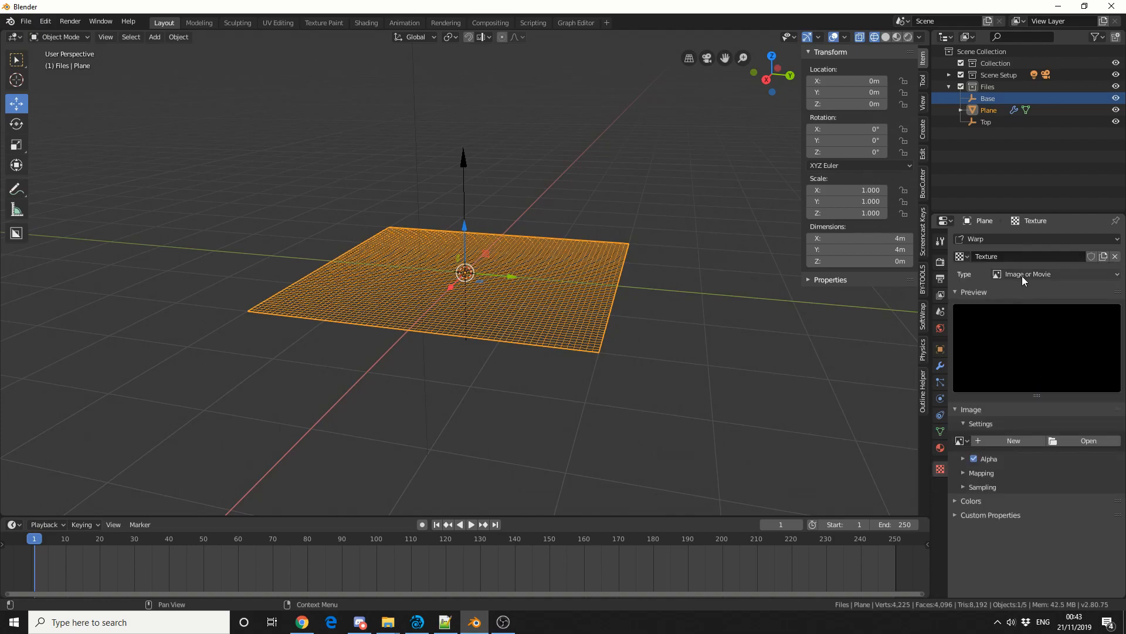
click(1053, 273)
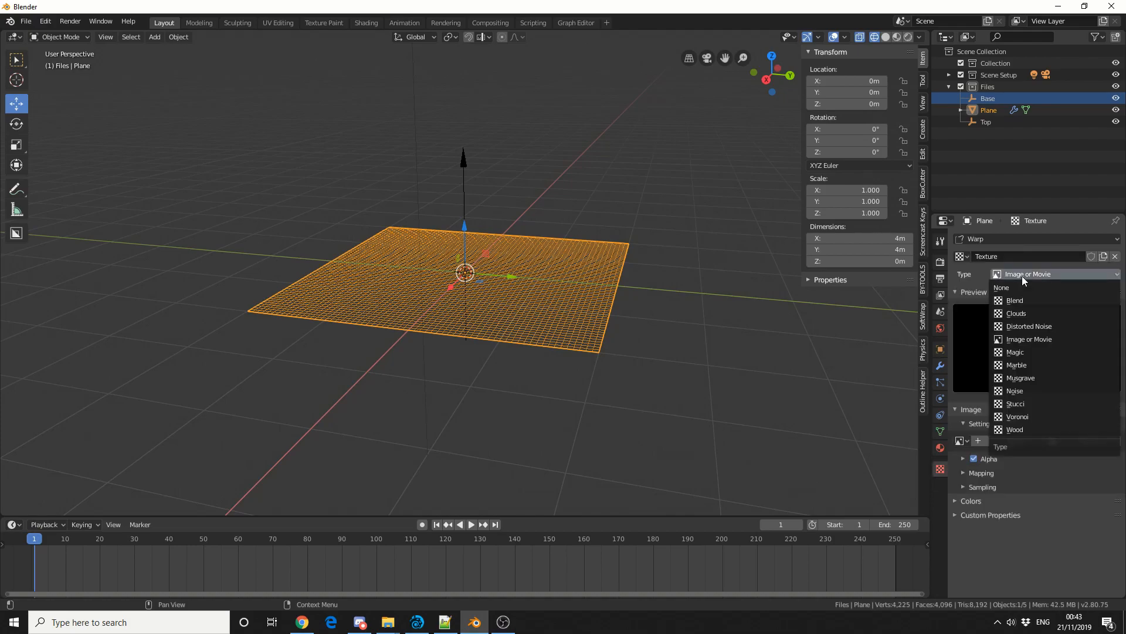
click(1027, 325)
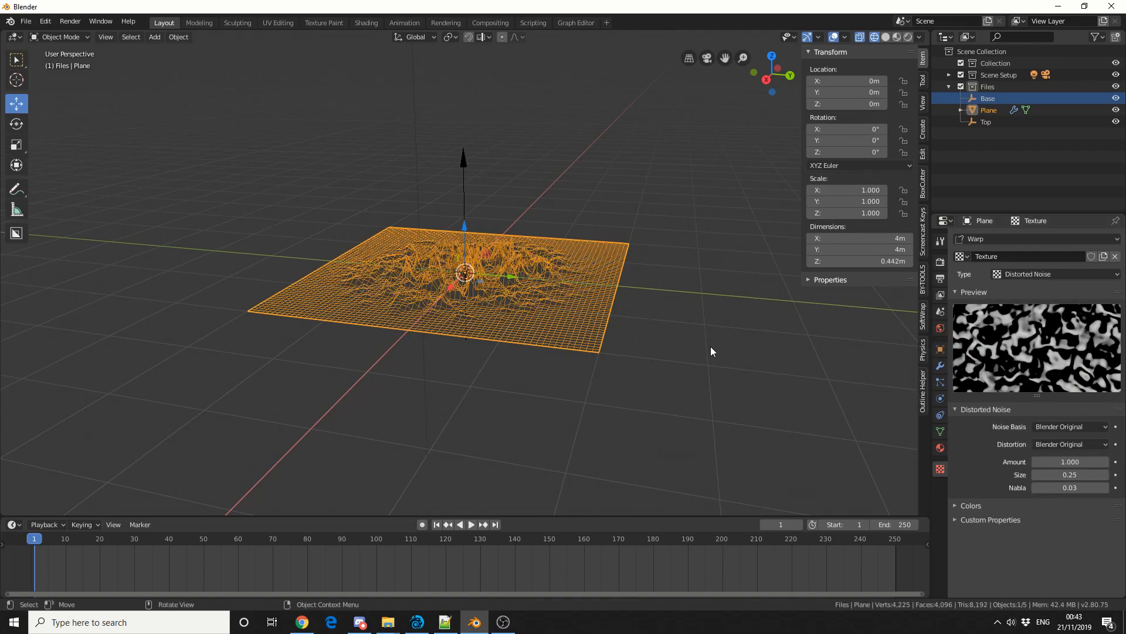
Step: Raise Top along Z so the noisy plane grows into tall spikes, then reselect the plane
drag(711, 352, 528, 345)
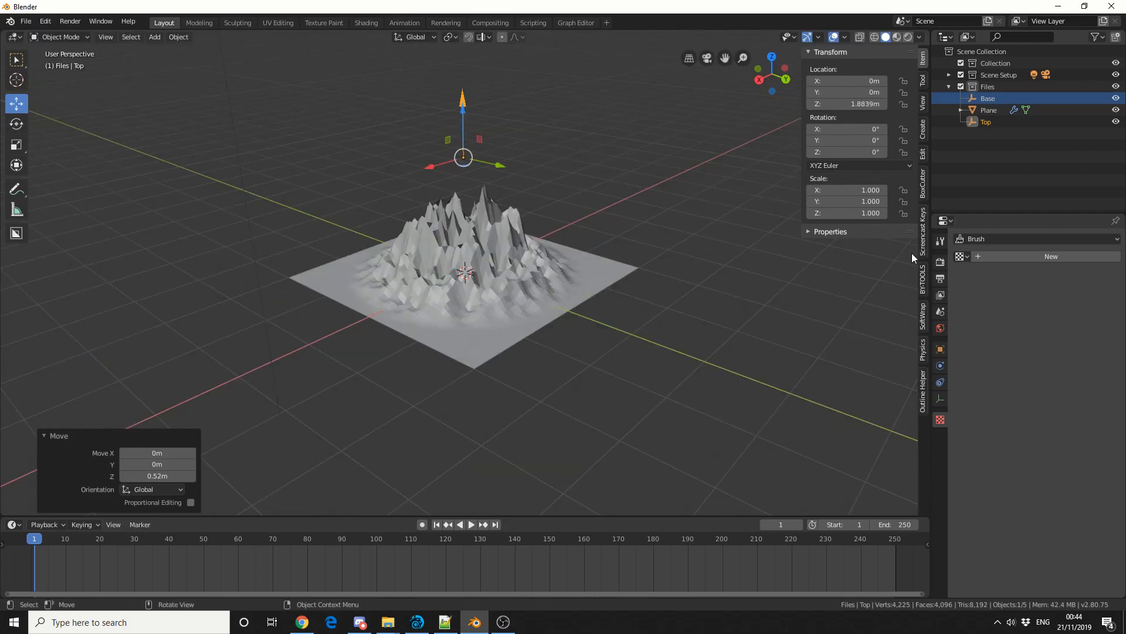
mouse_move(910, 261)
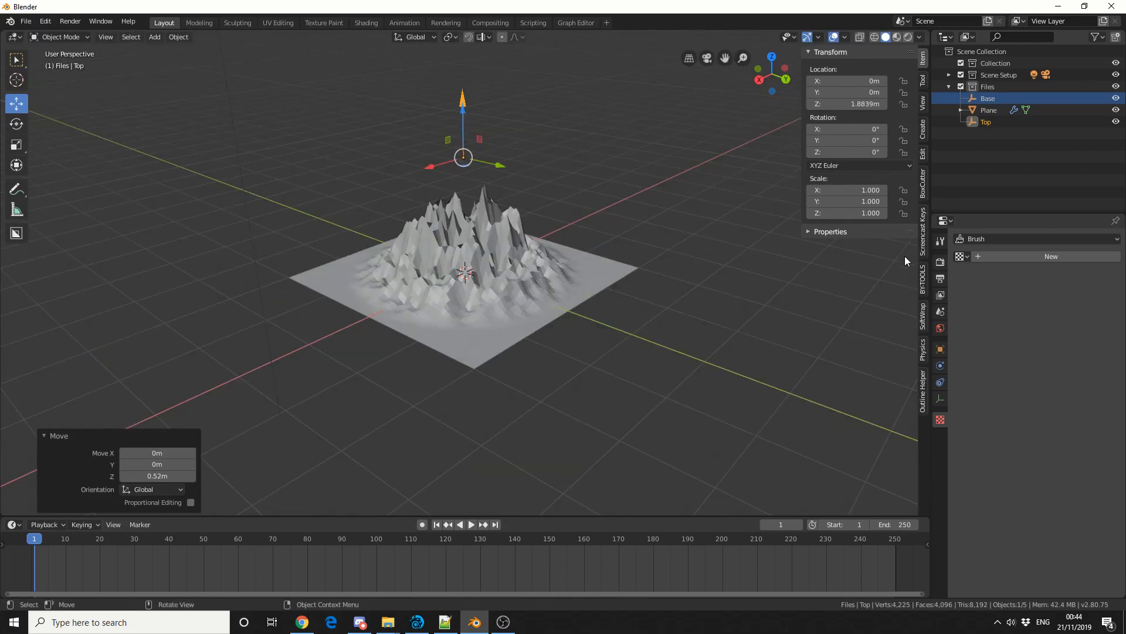
click(988, 110)
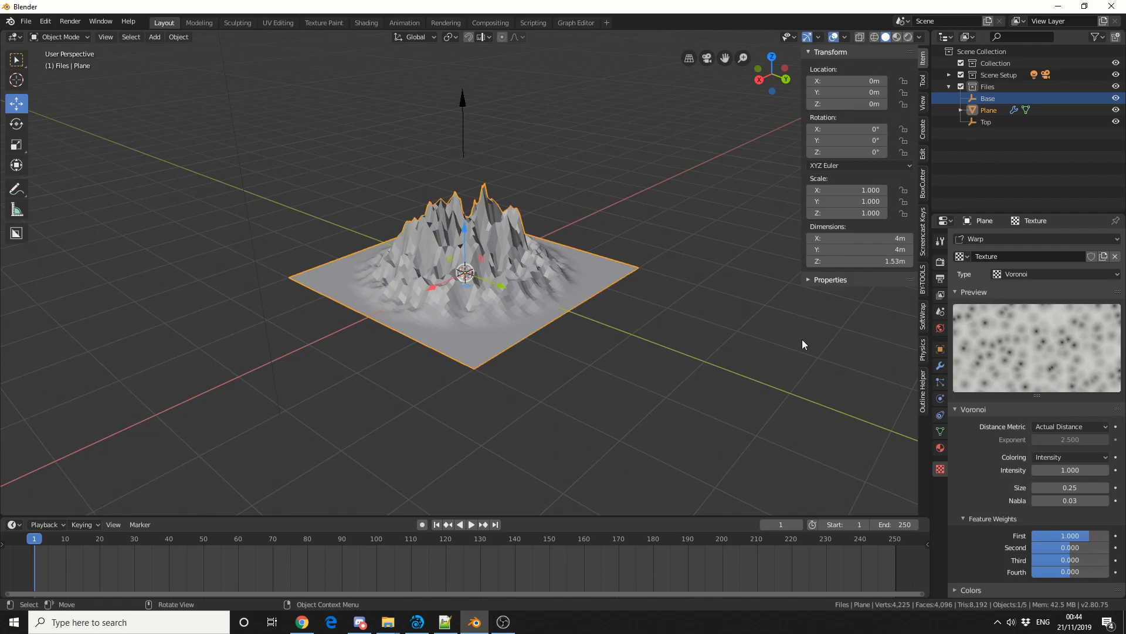
Step: Add a Subdivision Surface modifier at 2 levels above Warp to smooth the spikes
click(977, 238)
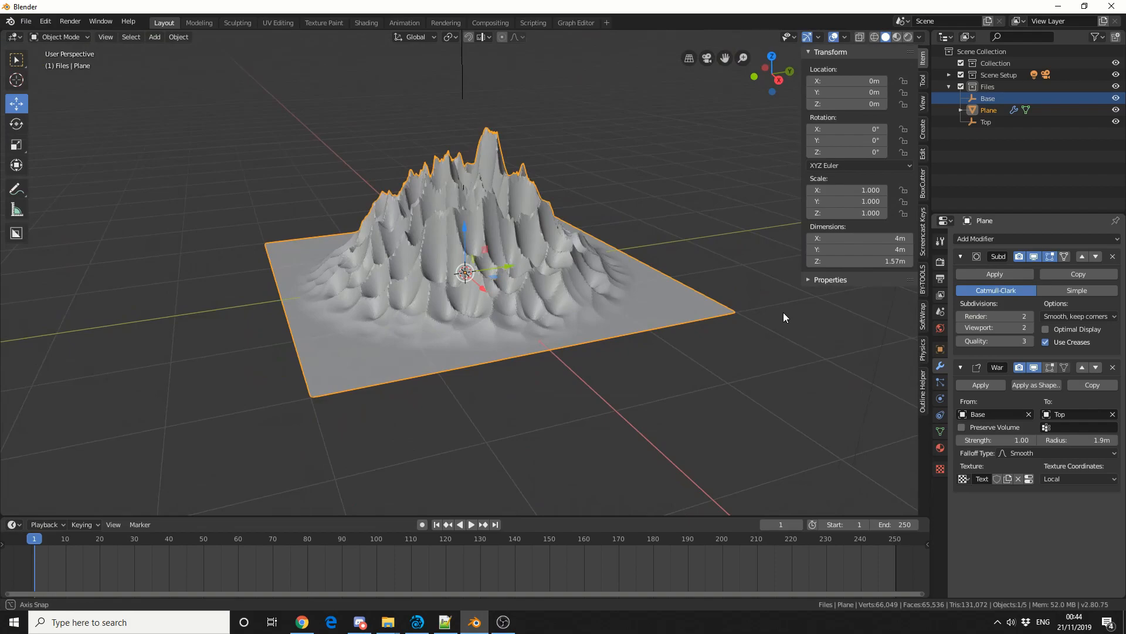
Step: Add a Wave modifier, move it to the top of the stack and play the rippling animation
click(1005, 238)
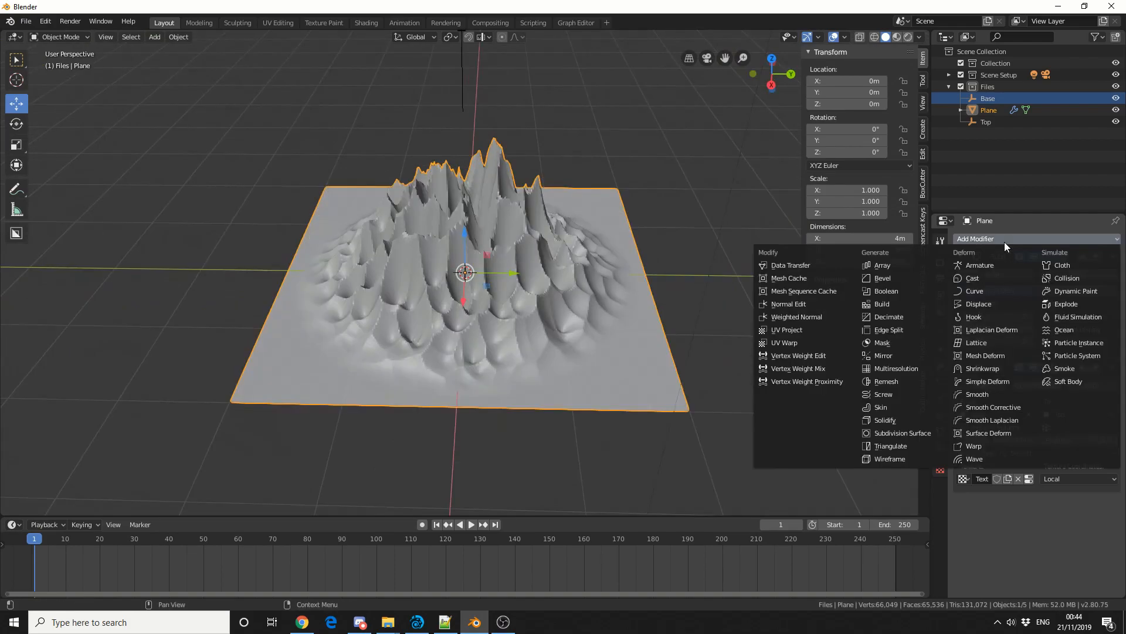
click(899, 433)
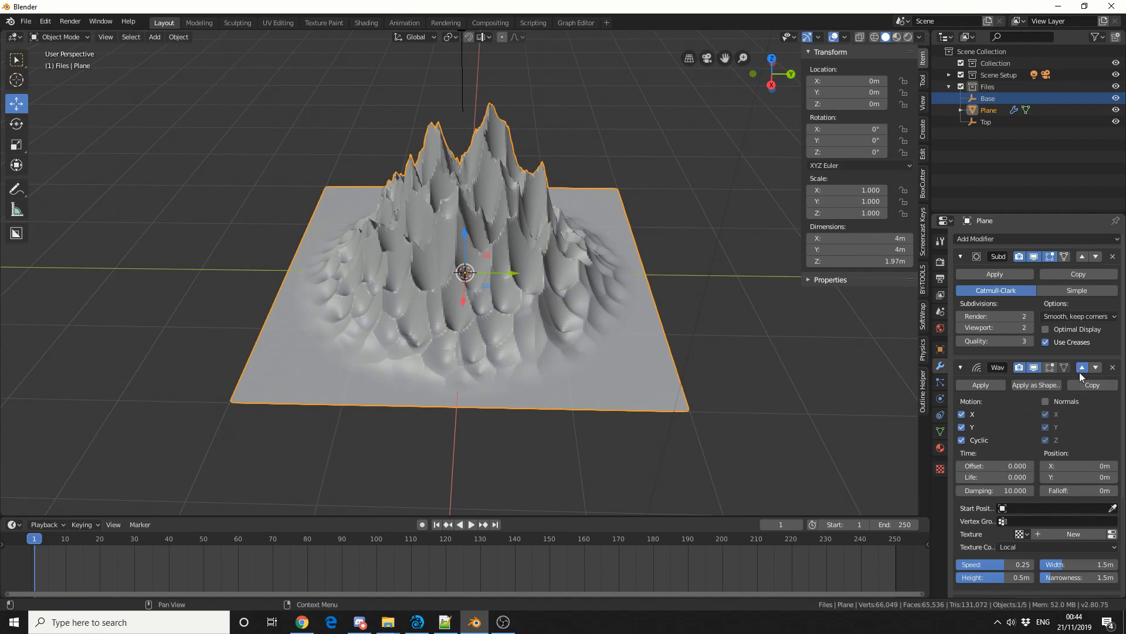
click(460, 523)
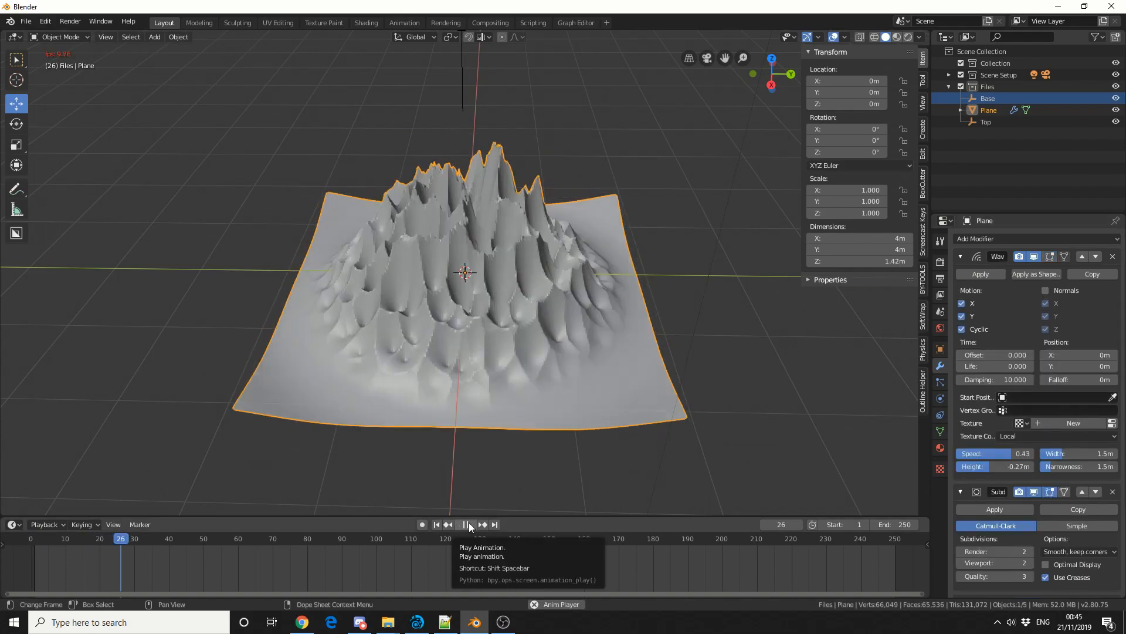